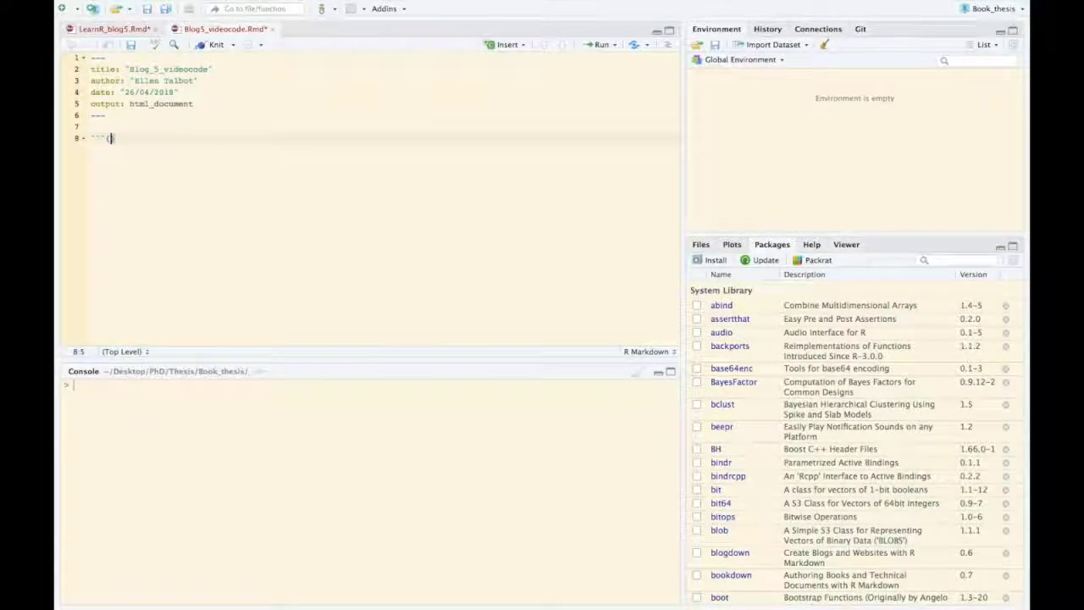
Write an 'install' chunk containing install.packages("tidyverse")
{"action": "type", "text": "r install"}
{"action": "type", "text": "`"}
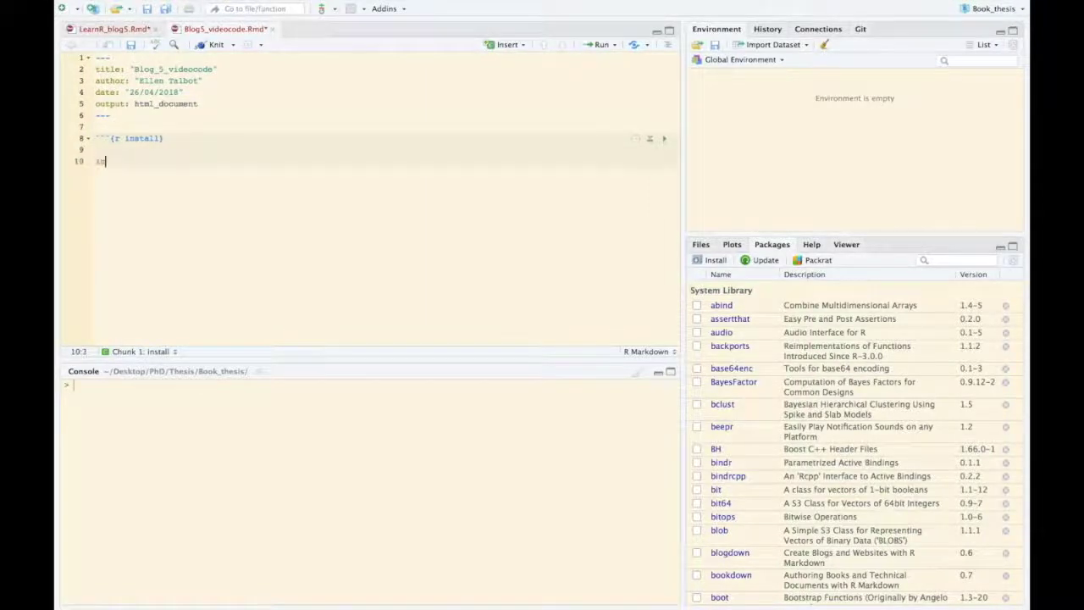
{"action": "type", "text": "install.packages(\""}
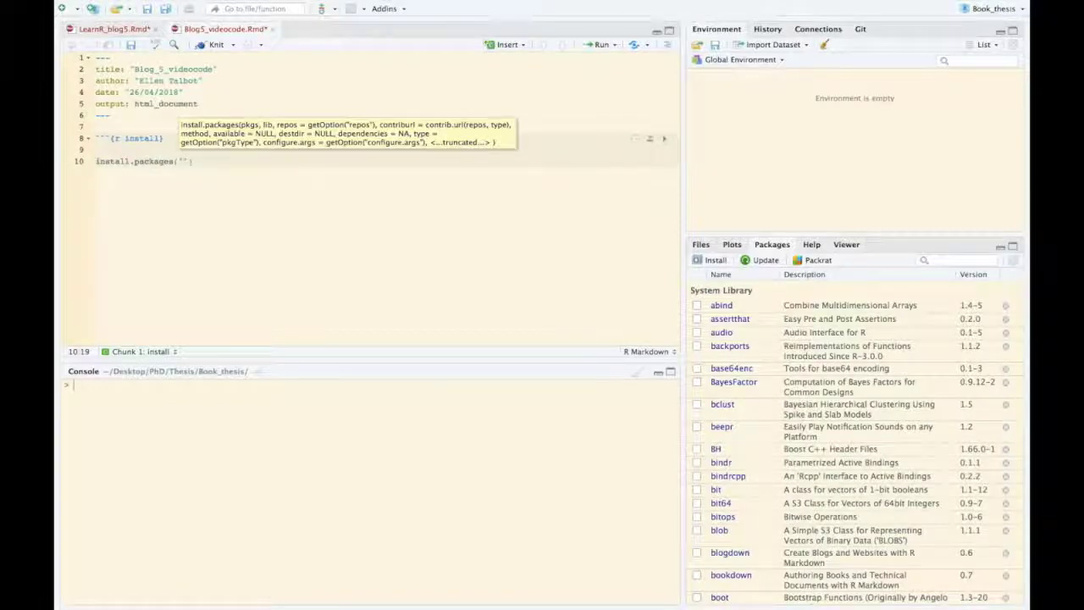
{"action": "type", "text": "tidyverse"}
{"action": "type", "text": "```"}
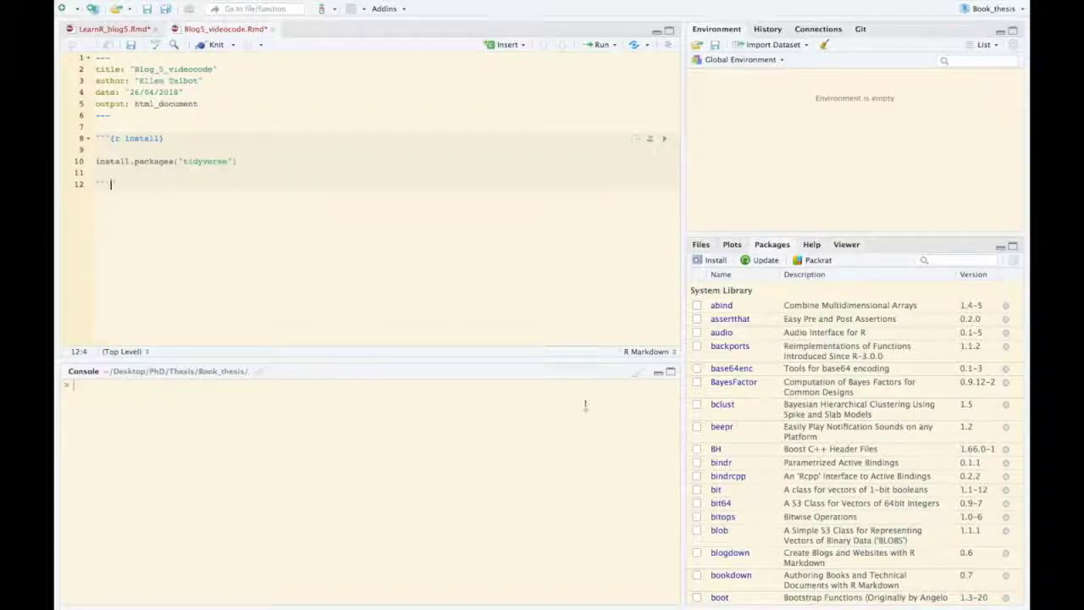
{"action": "mouse_move", "coordinate": [715, 261]}
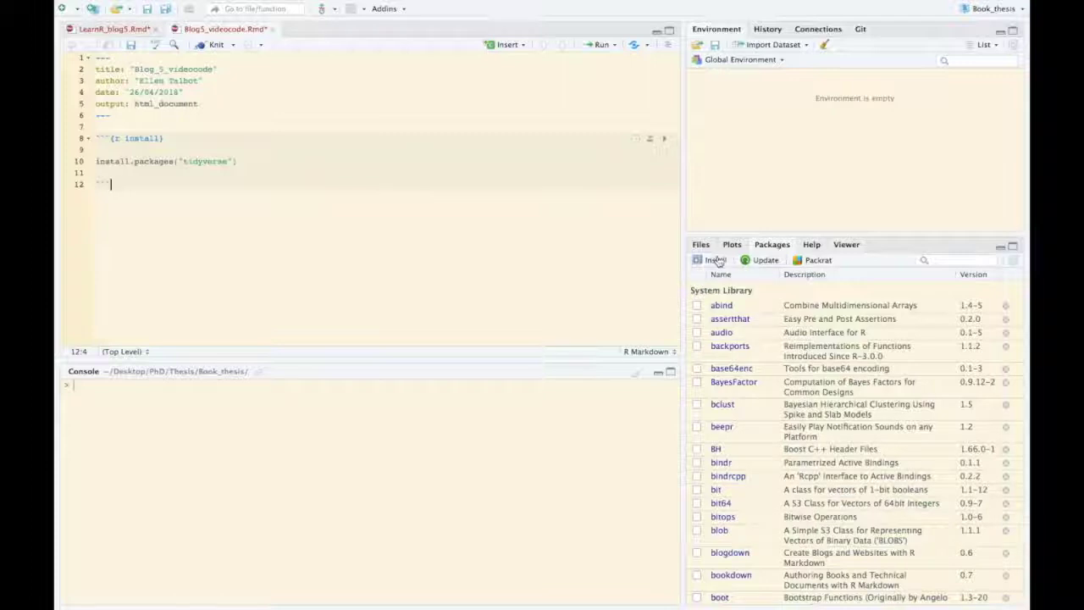
Install tidyverse from the Packages pane, agreeing to restart R first
{"action": "left_click", "coordinate": [711, 261]}
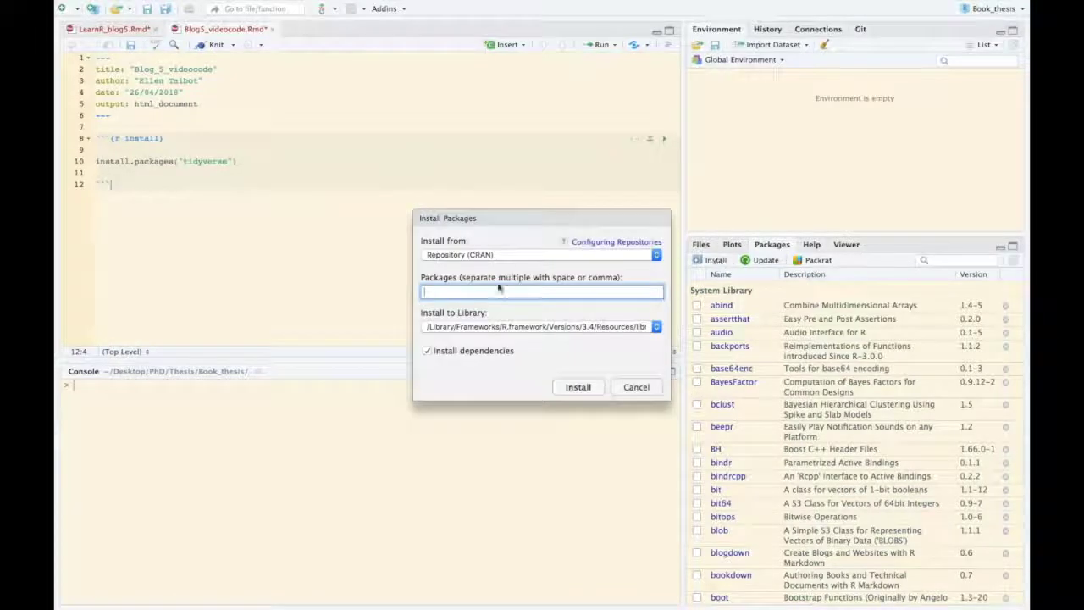
{"action": "type", "text": "tidyverse"}
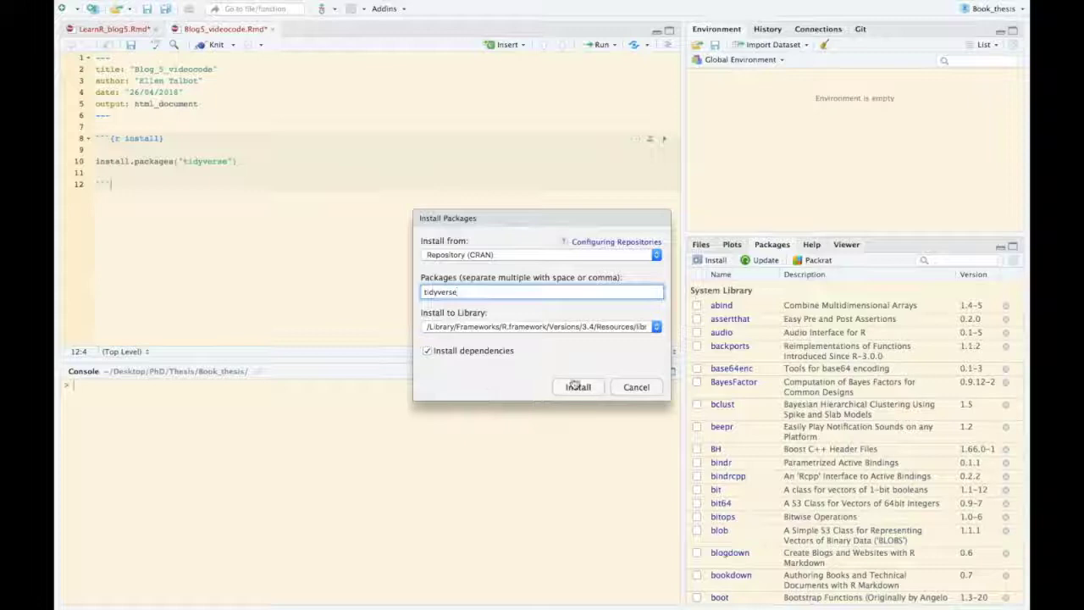
{"action": "left_click", "coordinate": [578, 386]}
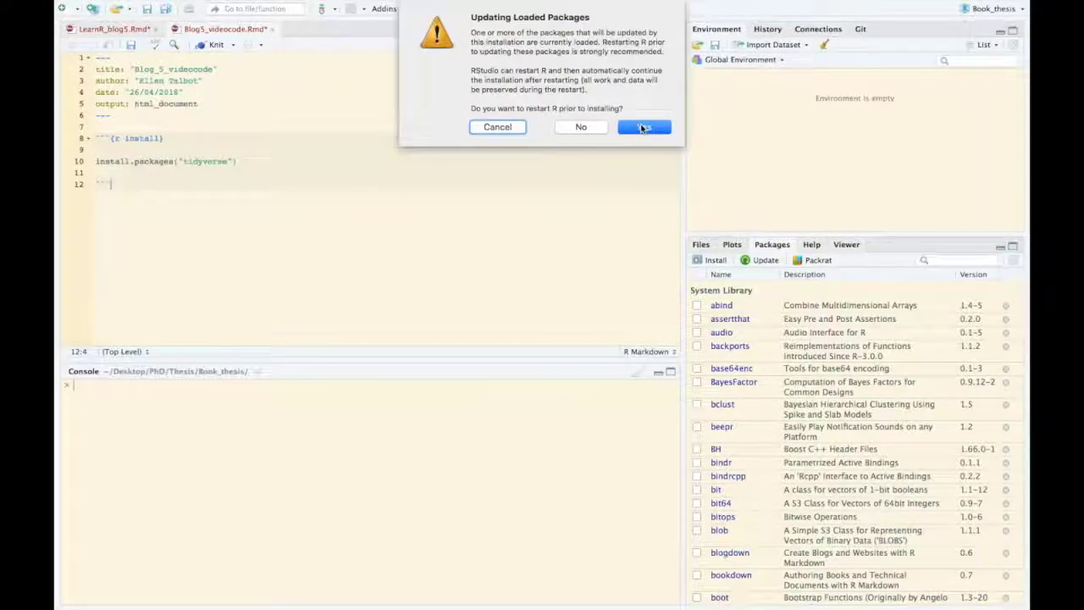
{"action": "left_click", "coordinate": [644, 125]}
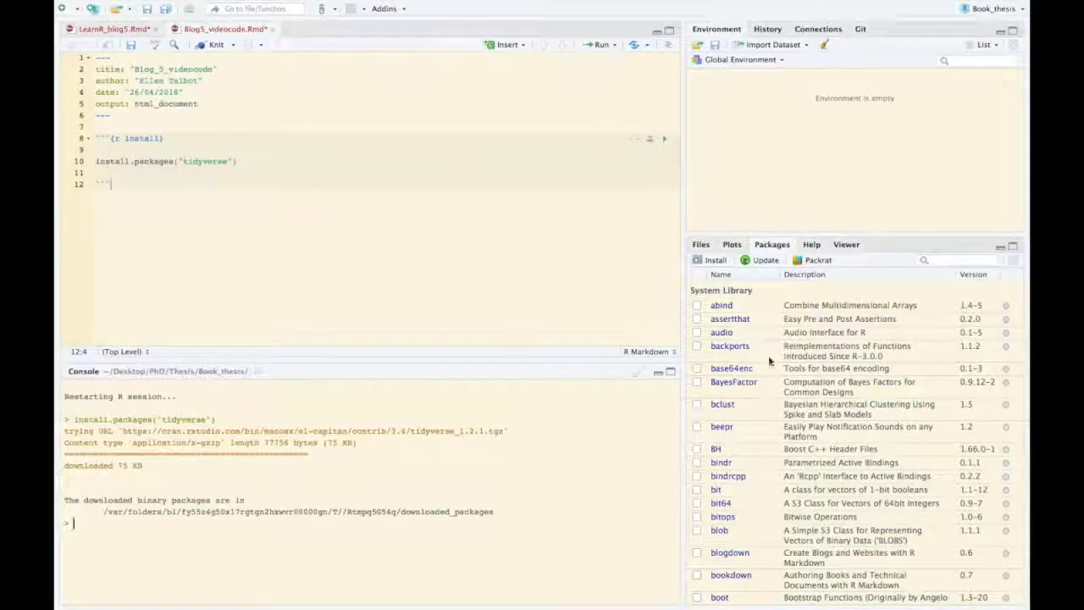
Write a 'library' chunk with library("tidyverse") and run it to attach the packages
{"action": "scroll", "scroll_direction": "down", "scroll_amount": 3}
{"action": "type", "text": "```{r "}
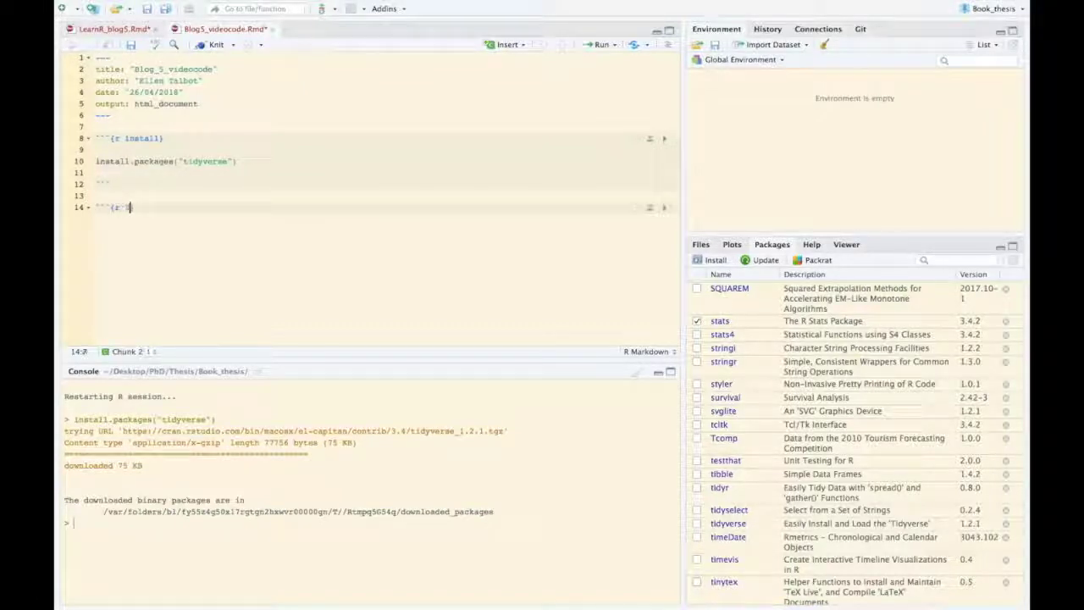
{"action": "type", "text": "library}"}
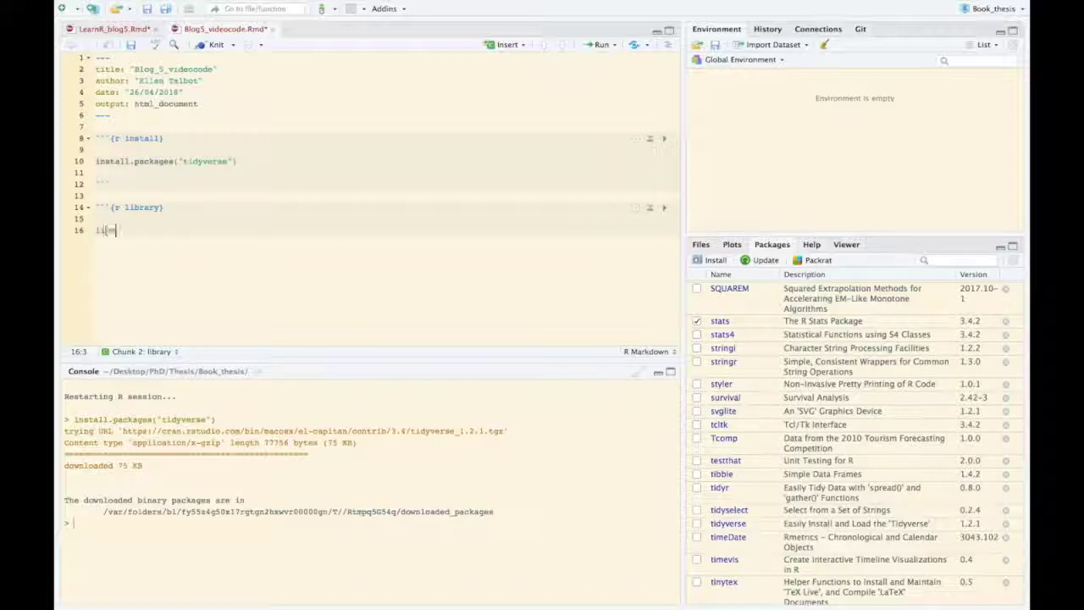
{"action": "type", "text": "library(\""}
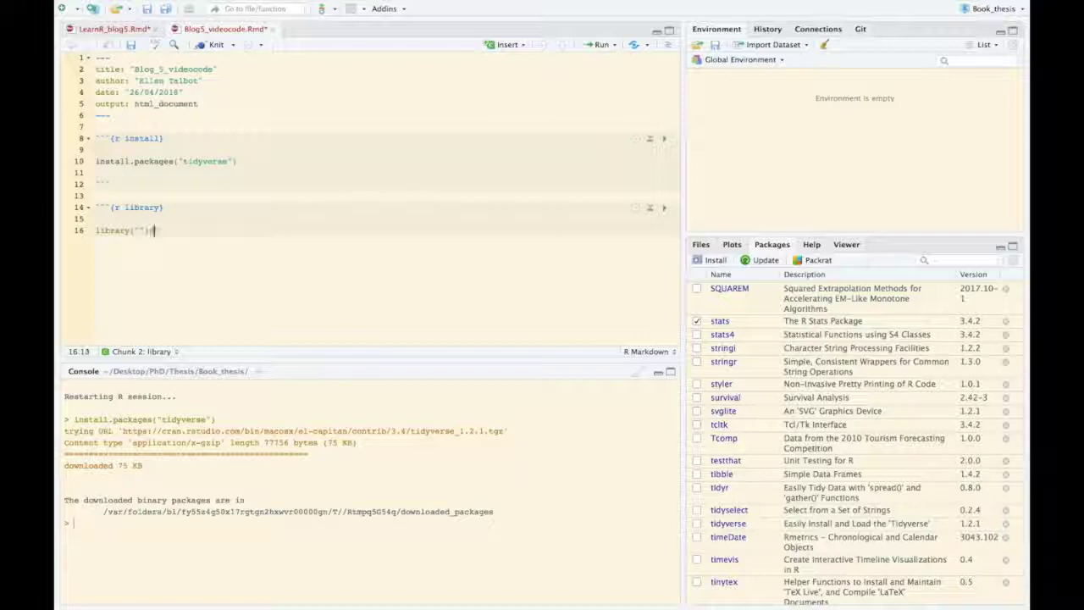
{"action": "type", "text": "tidyverse"}
{"action": "type", "text": "```"}
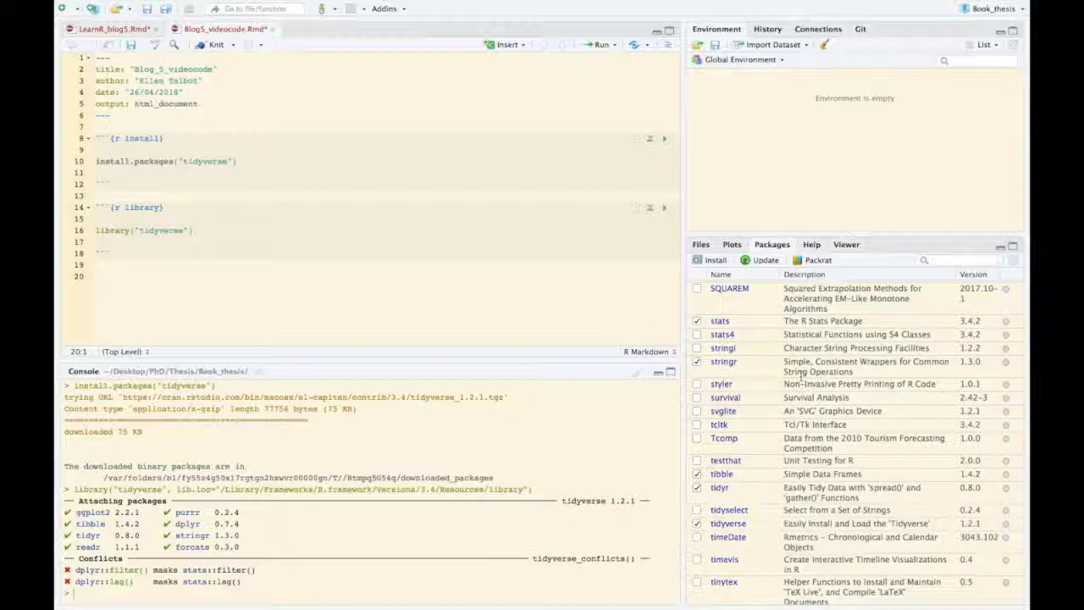
Update the tmap package via the Packages pane's Install Updates
{"action": "left_click", "coordinate": [766, 261]}
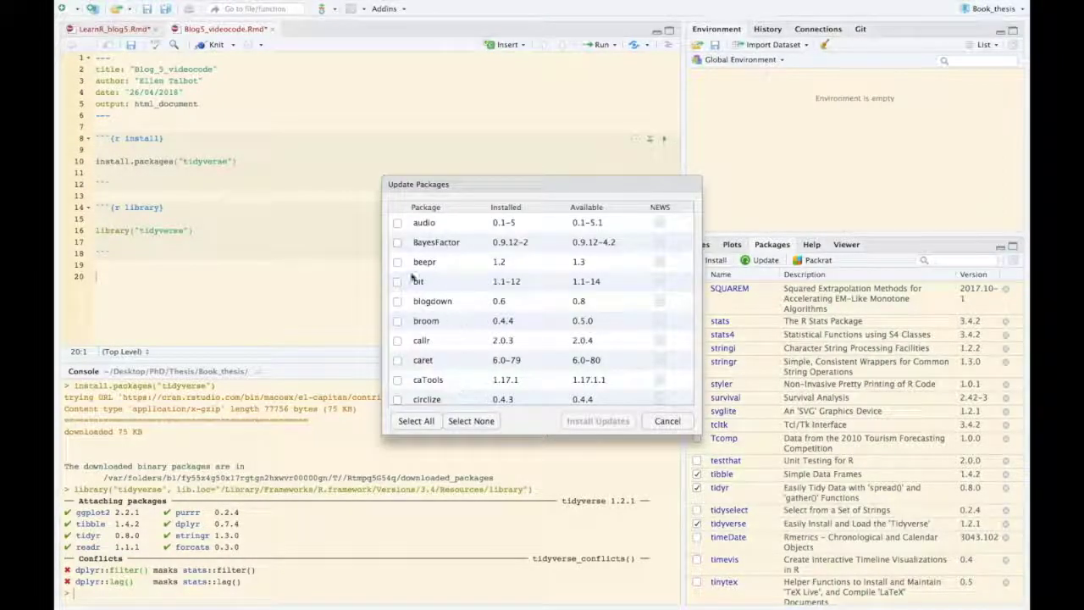
{"action": "scroll", "scroll_direction": "down", "scroll_amount": 3}
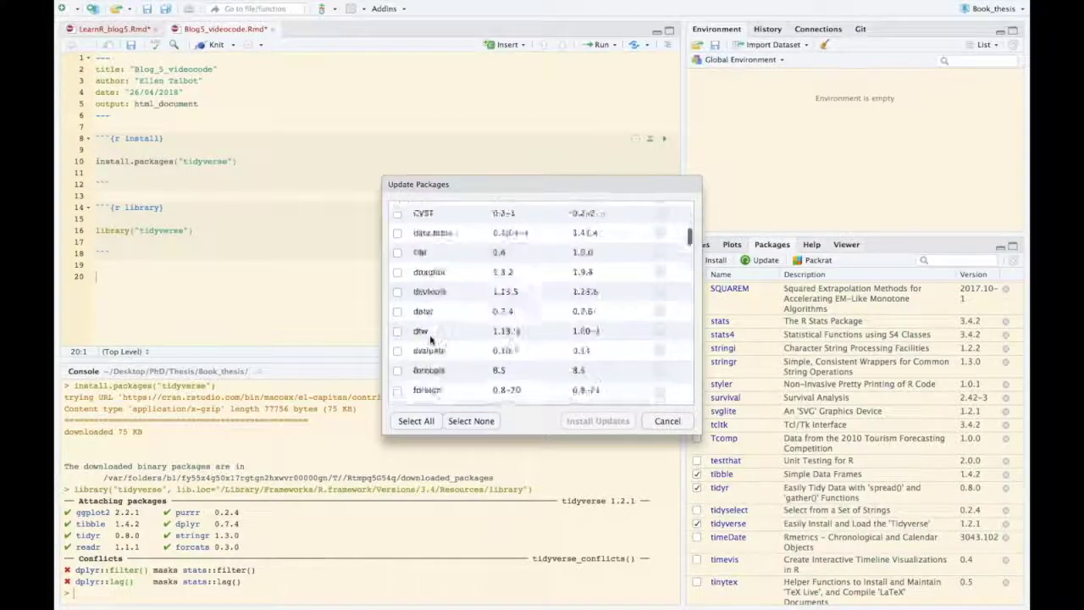
{"action": "scroll", "scroll_direction": "down", "scroll_amount": 3}
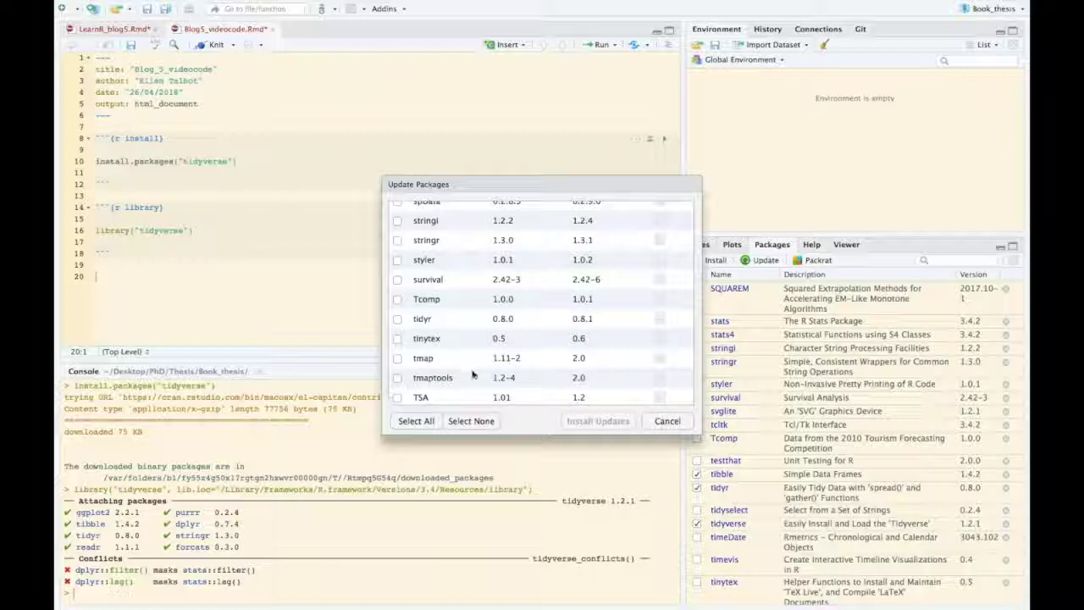
{"action": "left_click", "coordinate": [397, 357]}
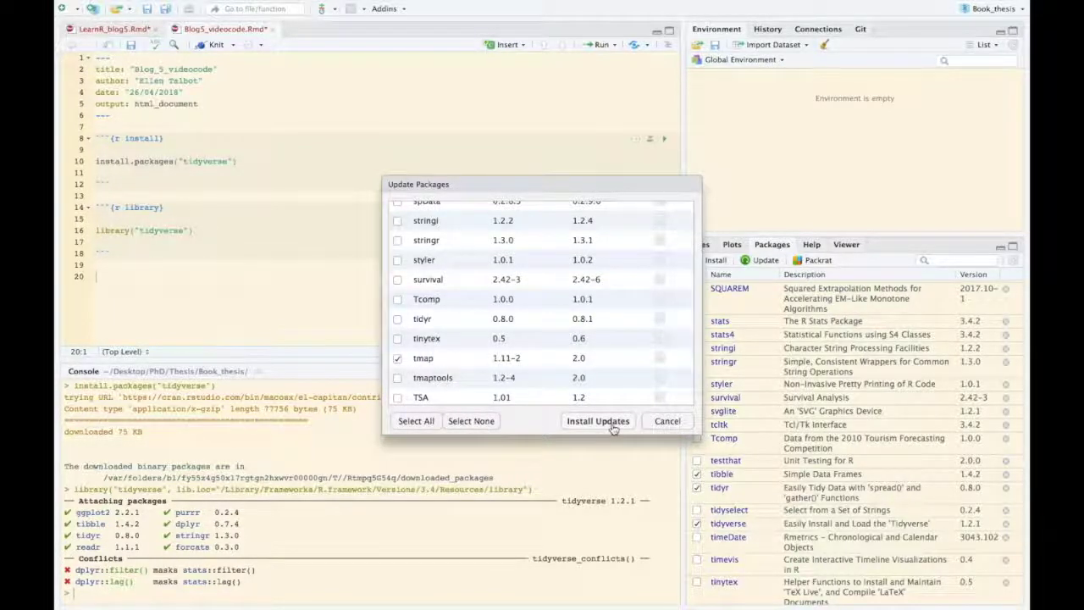
{"action": "left_click", "coordinate": [597, 420]}
{"action": "type", "text": "help(package="}
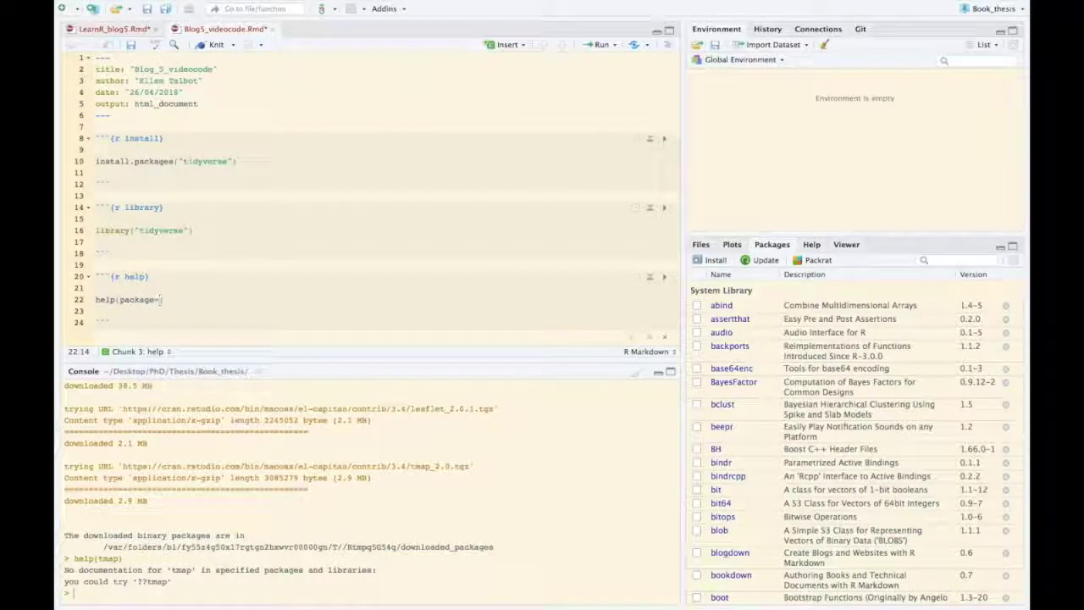
Browse the installed packages list and bring up the dplyr documentation
{"action": "type", "text": "tmap\""}
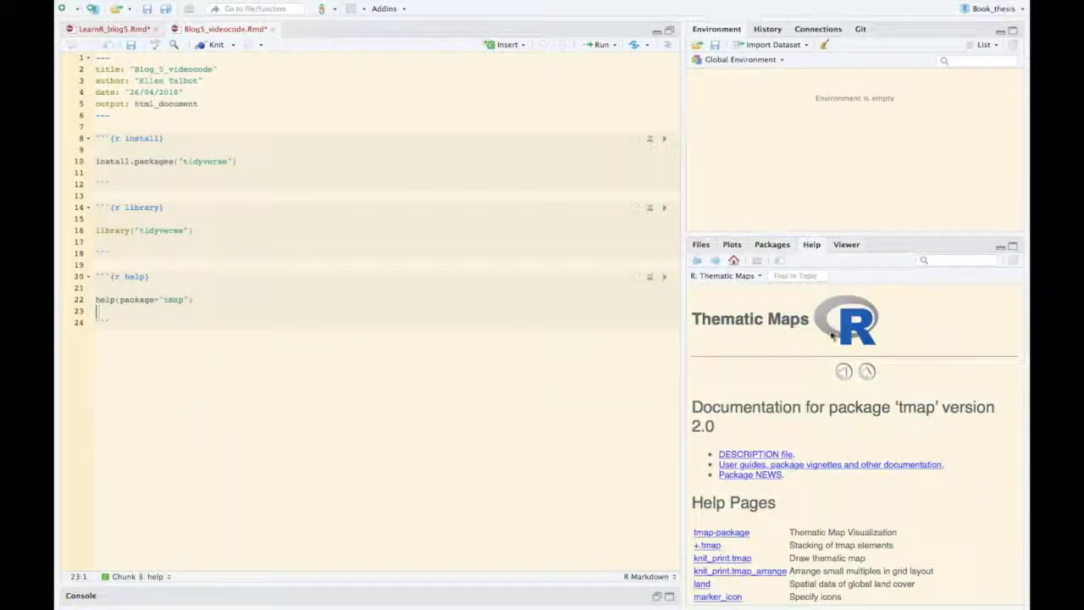
{"action": "scroll", "scroll_direction": "down", "scroll_amount": 3}
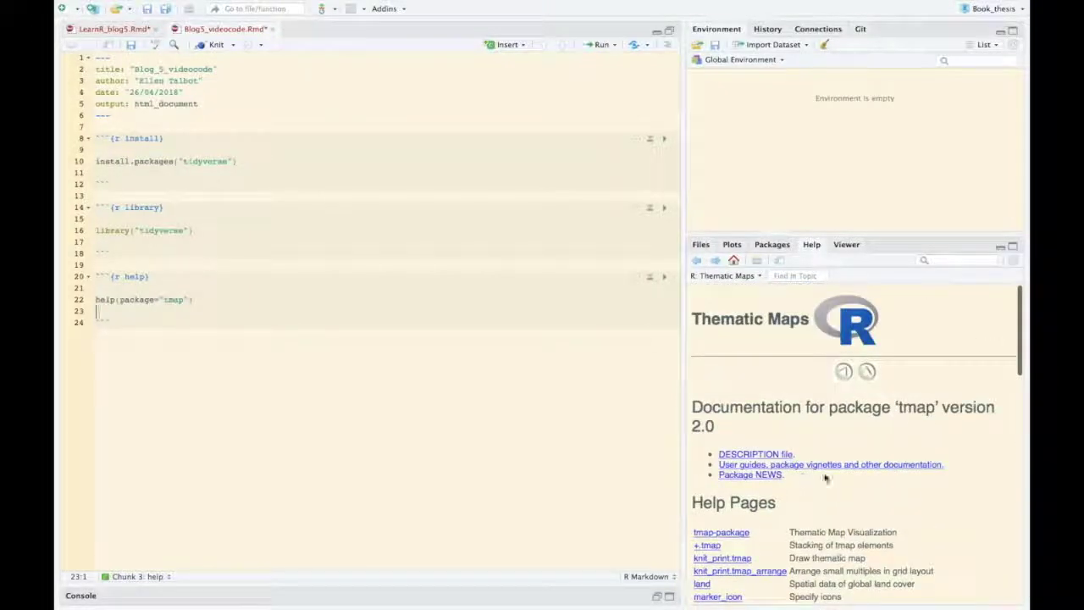
{"action": "left_click", "coordinate": [773, 244]}
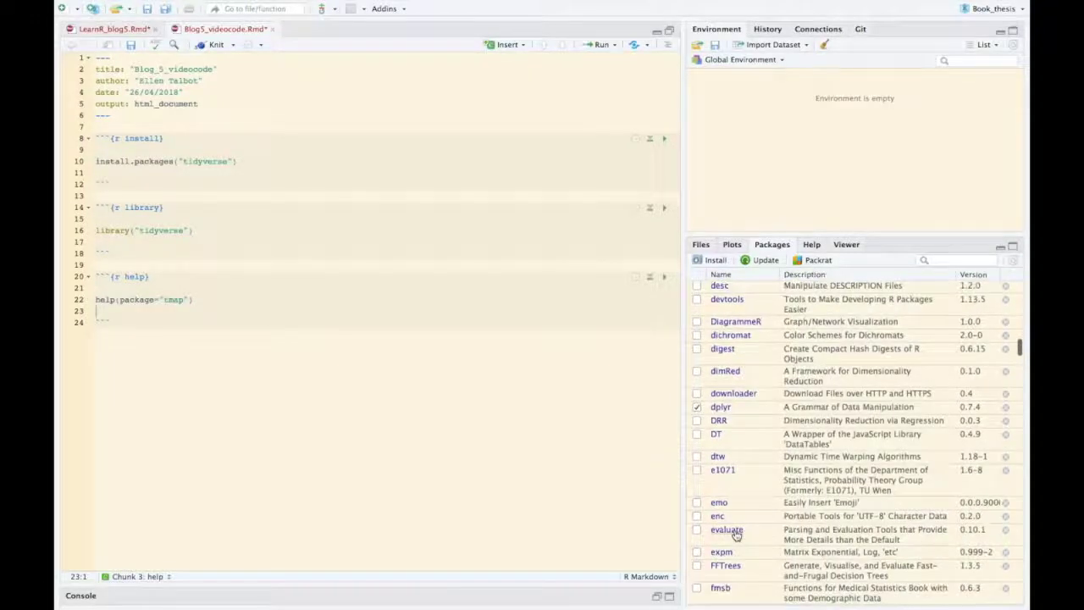
{"action": "scroll", "scroll_direction": "down", "scroll_amount": 3}
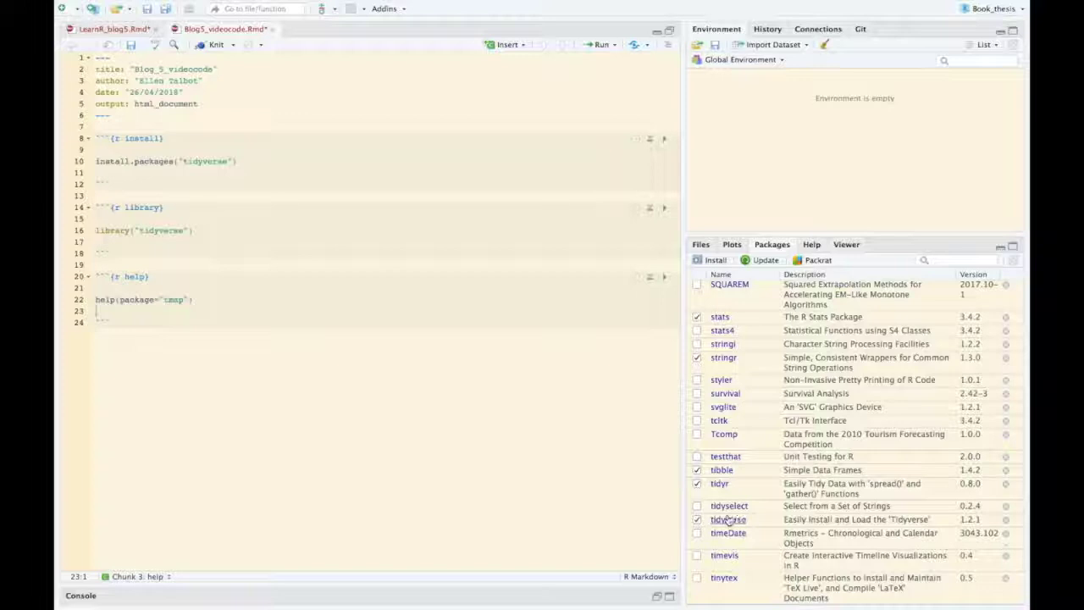
{"action": "left_click", "coordinate": [729, 518]}
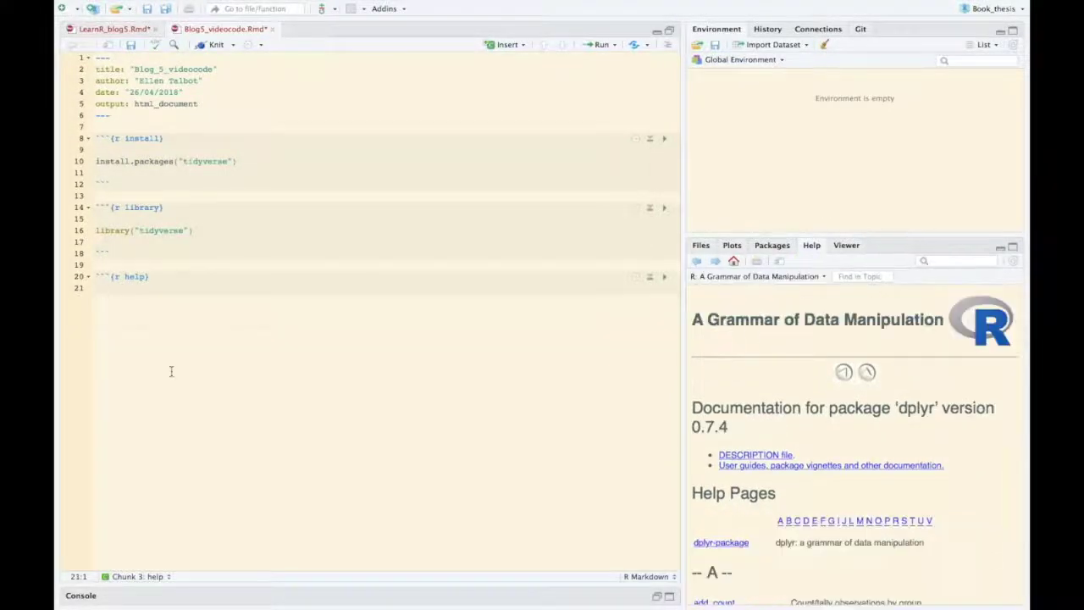
Fill the help chunk with help(package="dplyr") and add the note "and then" below it
{"action": "type", "text": "help"}
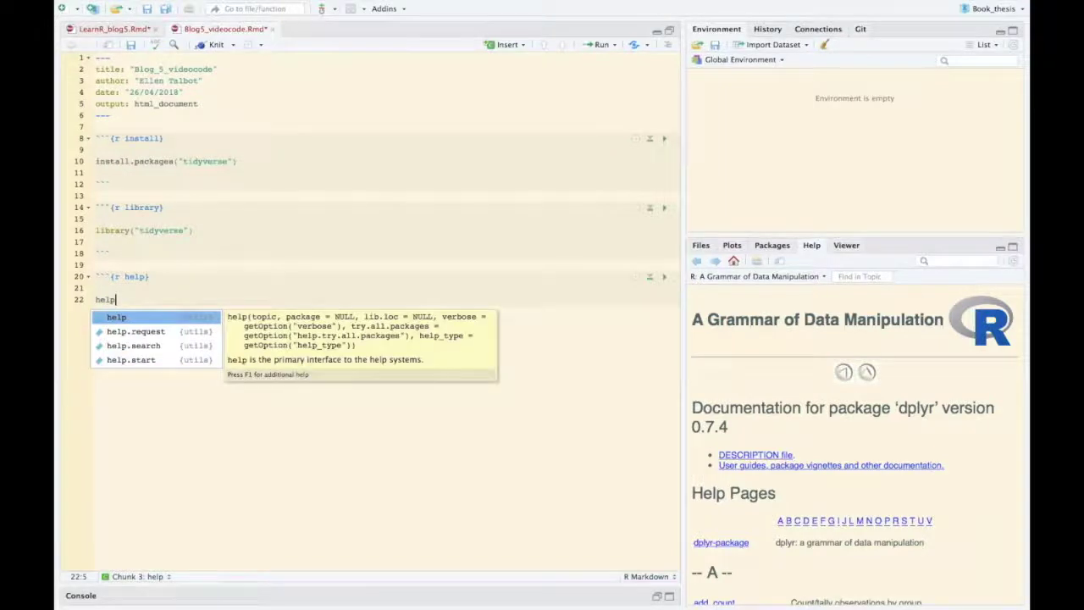
{"action": "type", "text": "(package="}
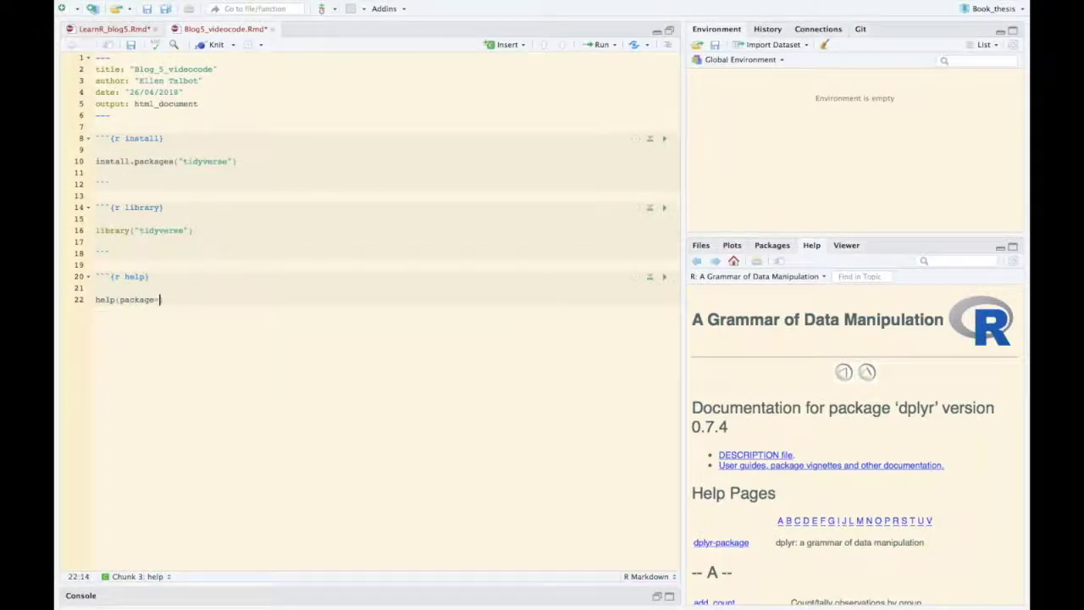
{"action": "type", "text": "=\""}
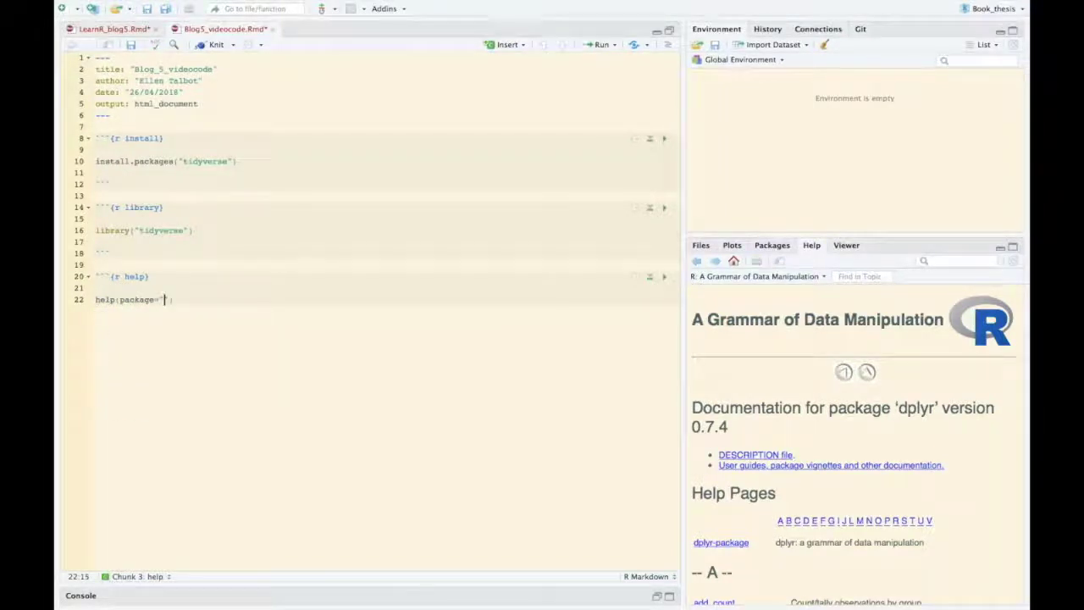
{"action": "type", "text": "dplyr"}
{"action": "type", "text": "```"}
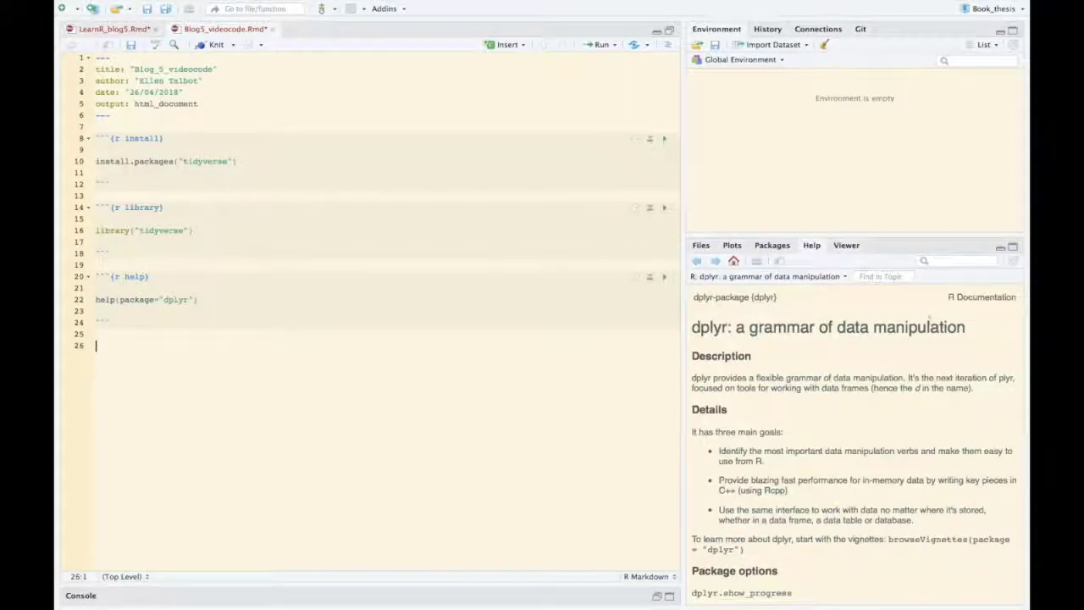
{"action": "mouse_move", "coordinate": [546, 325]}
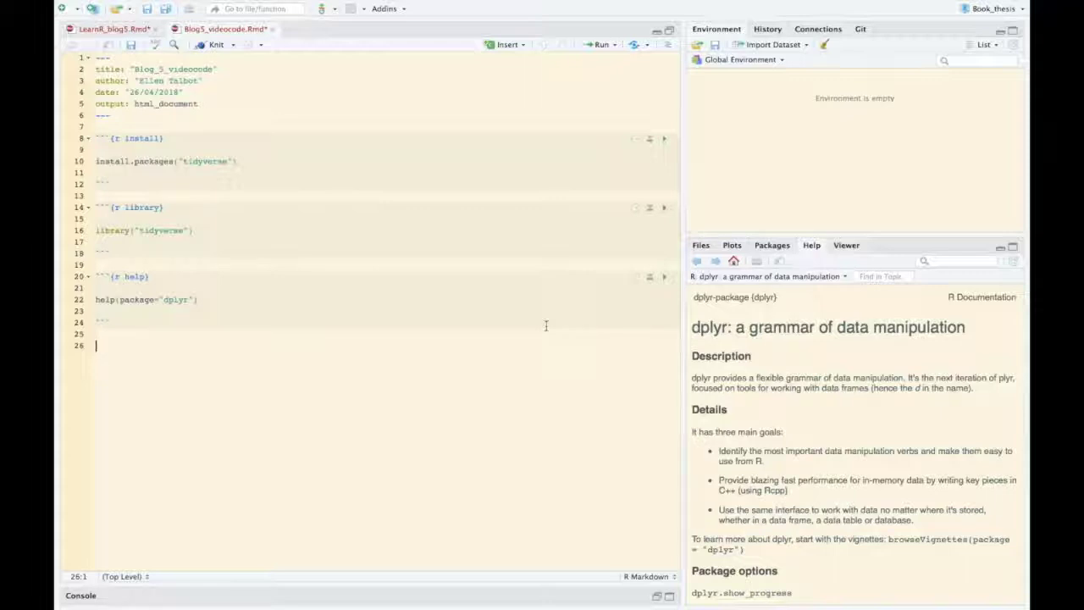
{"action": "type", "text": "and then"}
{"action": "type", "text": "```{"}
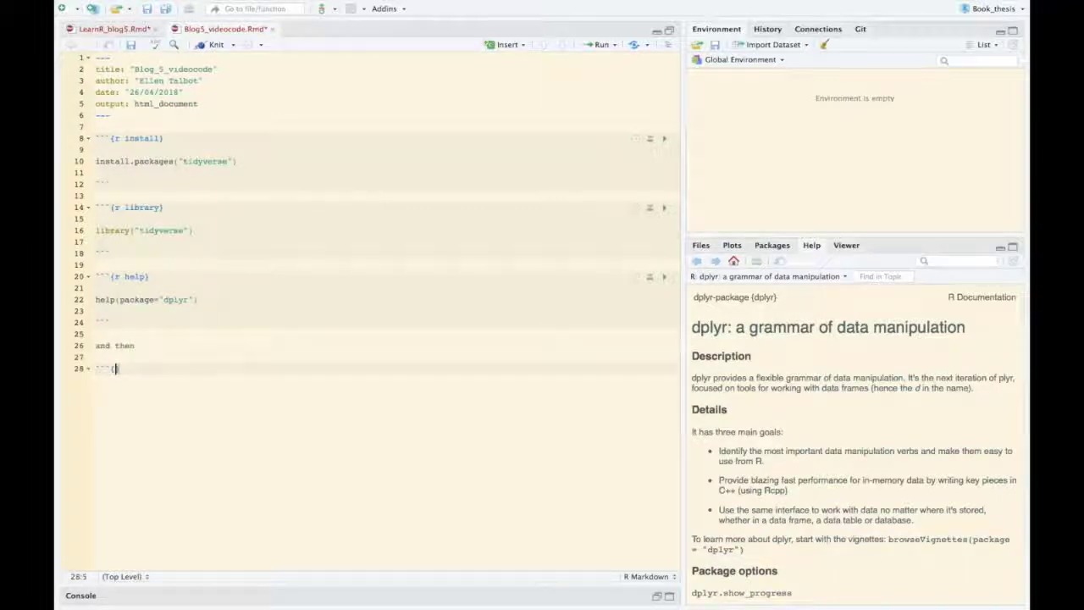
Write a 'function help' chunk with ??bind_rows and view the help search results
{"action": "type", "text": "r function hel"}
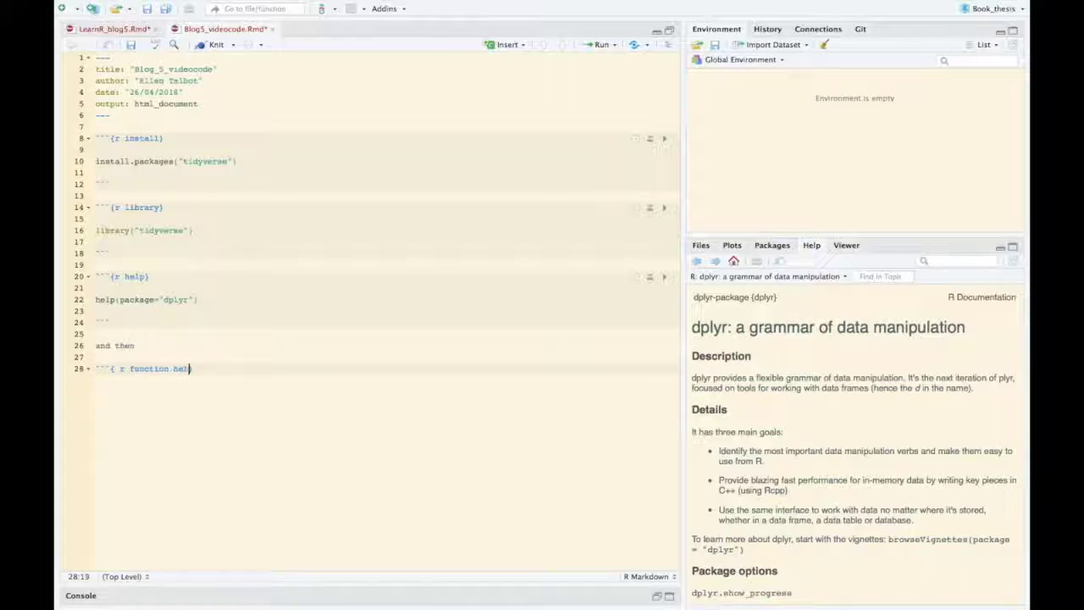
{"action": "key", "text": "enter"}
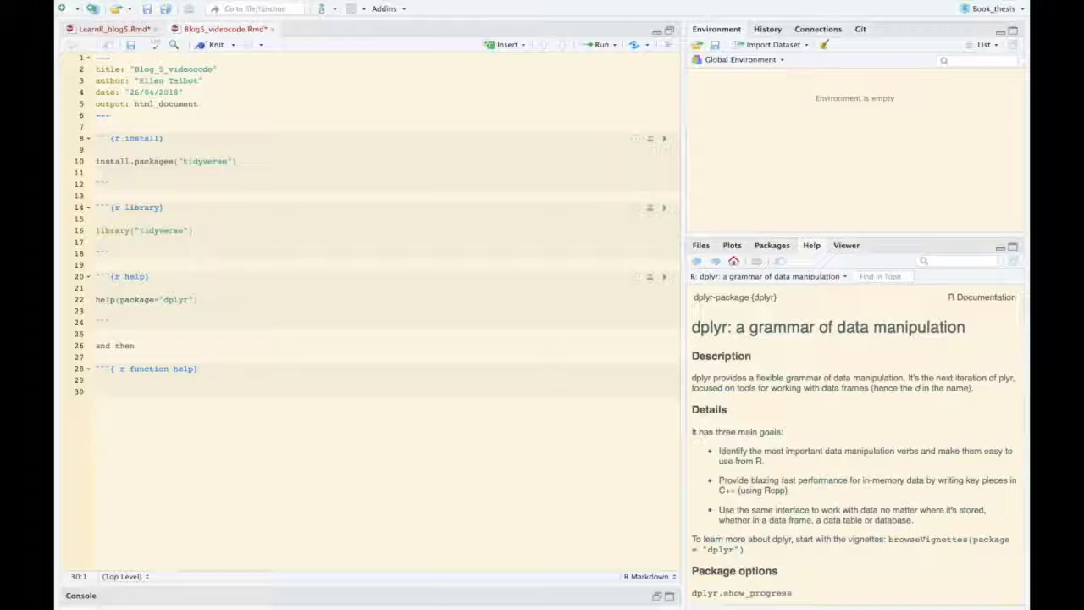
{"action": "type", "text": "??"}
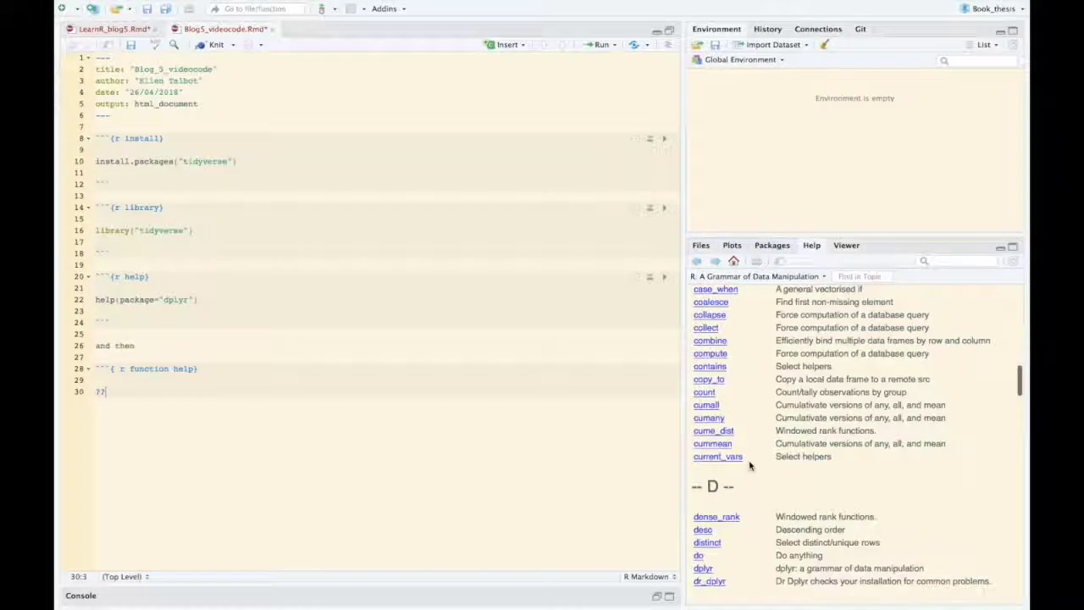
{"action": "scroll", "scroll_direction": "down", "scroll_amount": 3}
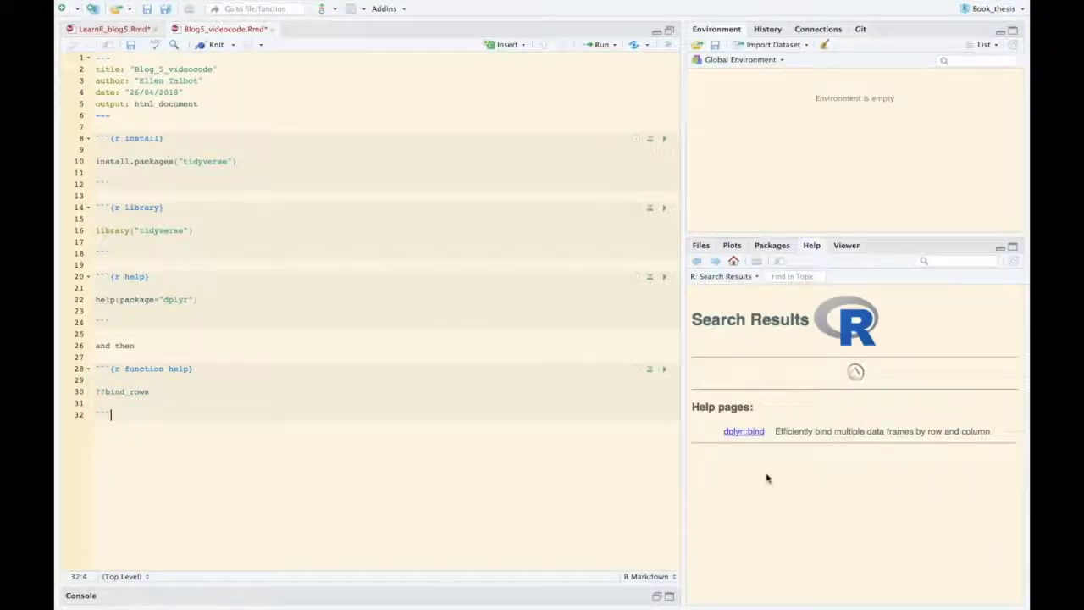
View the dplyr bind help page and copy its Examples code
{"action": "left_click", "coordinate": [744, 433]}
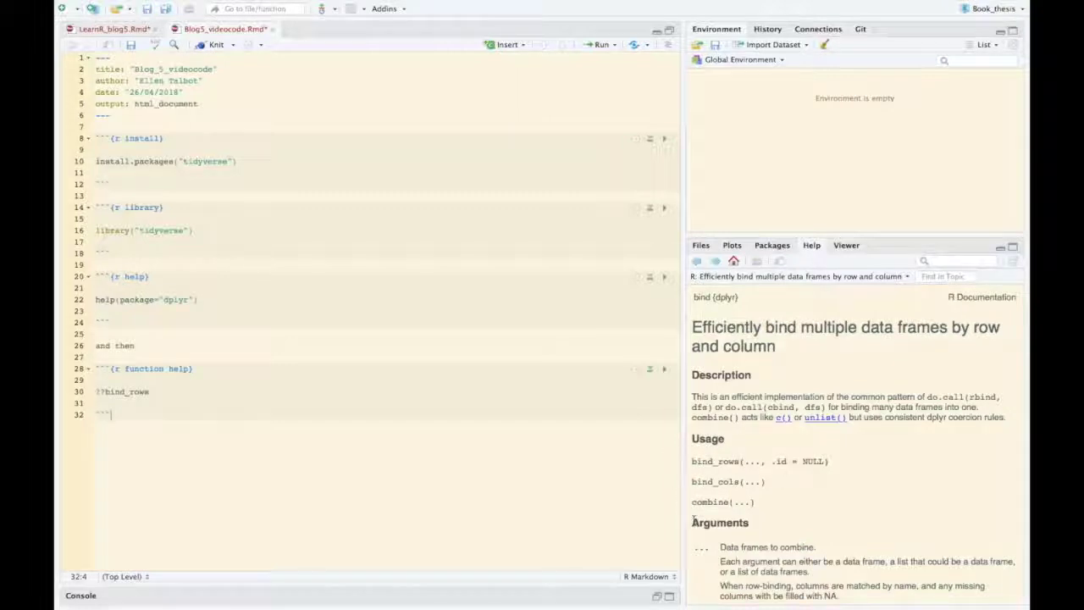
{"action": "scroll", "scroll_direction": "down", "scroll_amount": 3}
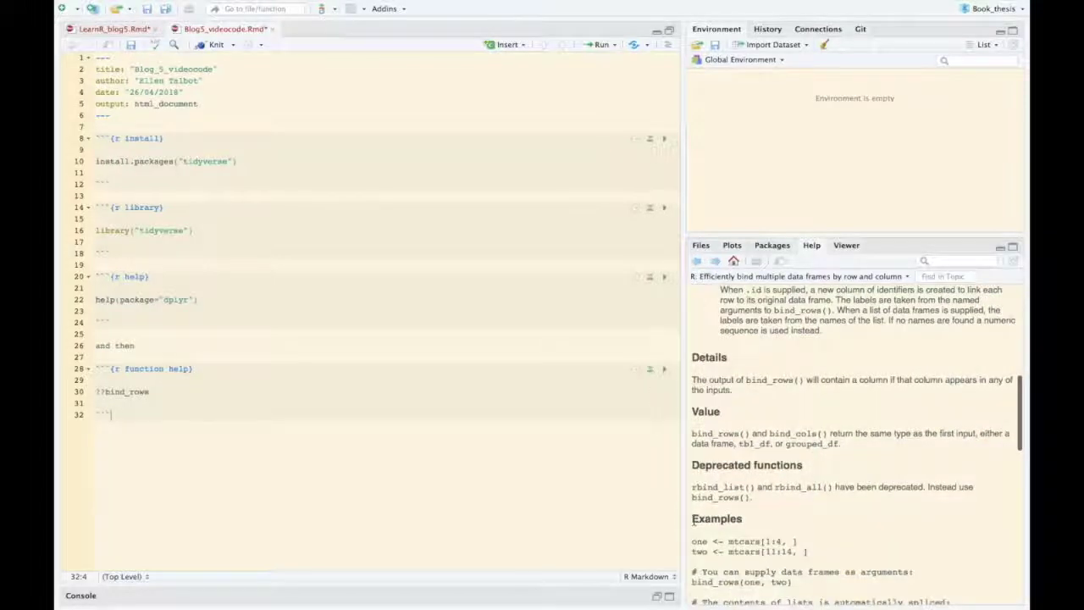
{"action": "scroll", "scroll_direction": "down", "scroll_amount": 3}
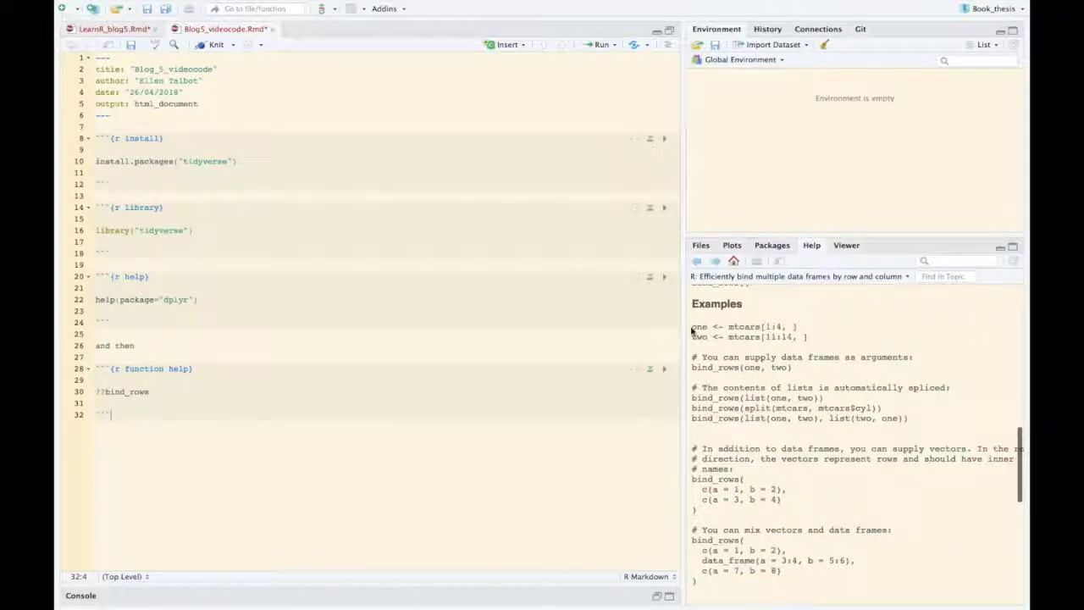
{"action": "left_click_drag", "start_coordinate": [691, 327], "coordinate": [834, 398]}
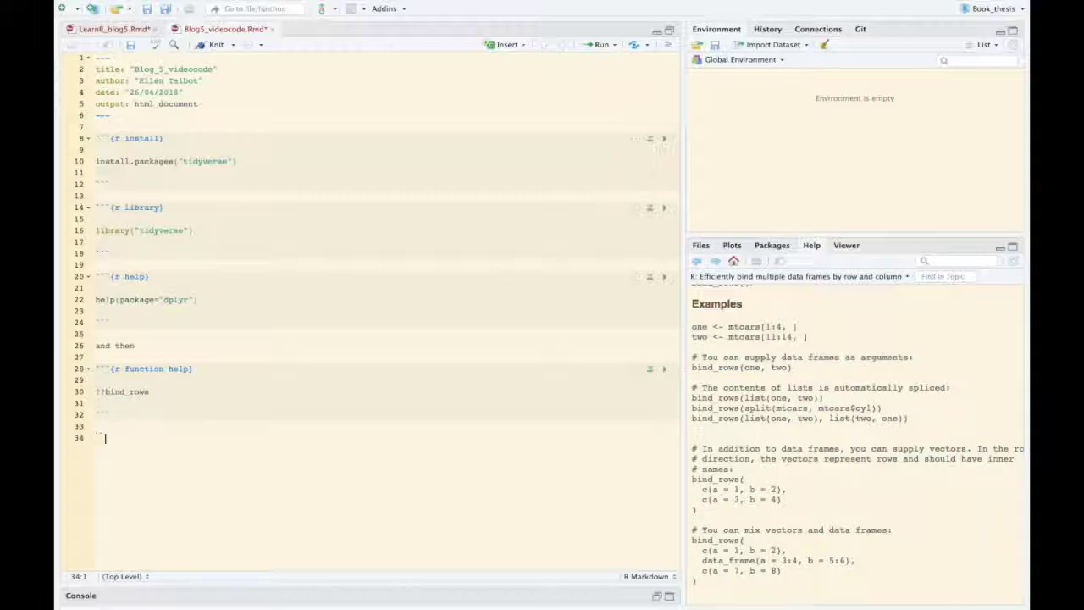
Write a 'help example' chunk binding mtcars slices into THREE and run it
{"action": "type", "text": "```{r"}
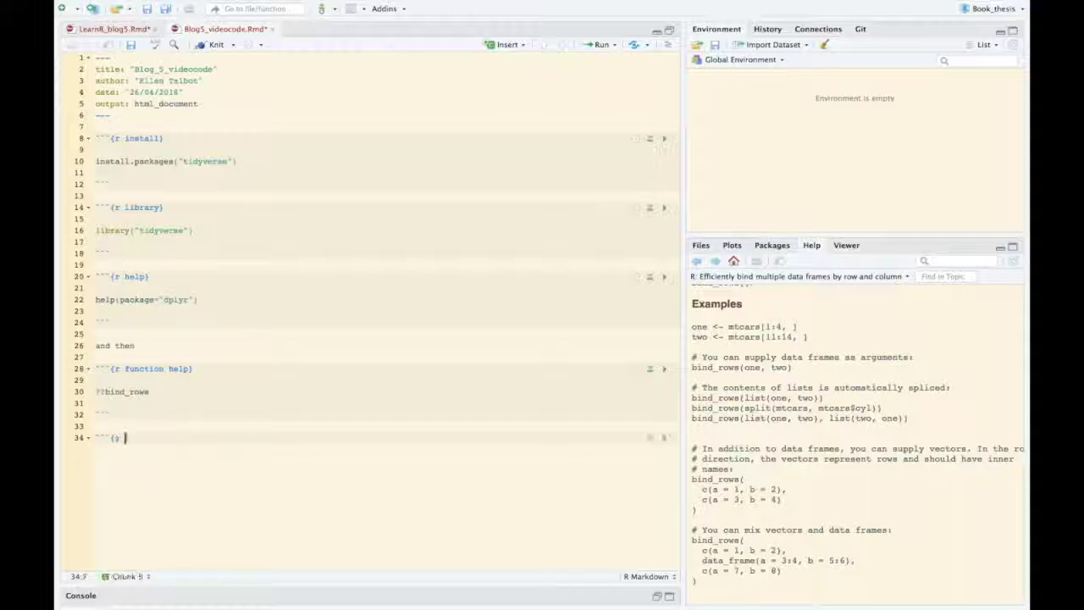
{"action": "type", "text": "help example"}
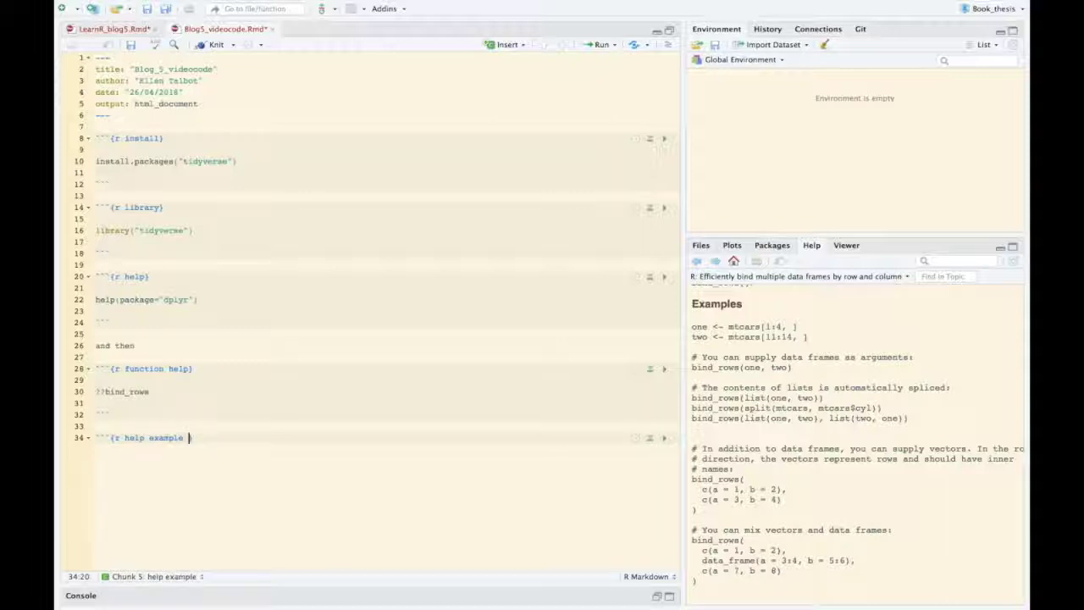
{"action": "type", "text": "one <- mtcars[1:4, ]"}
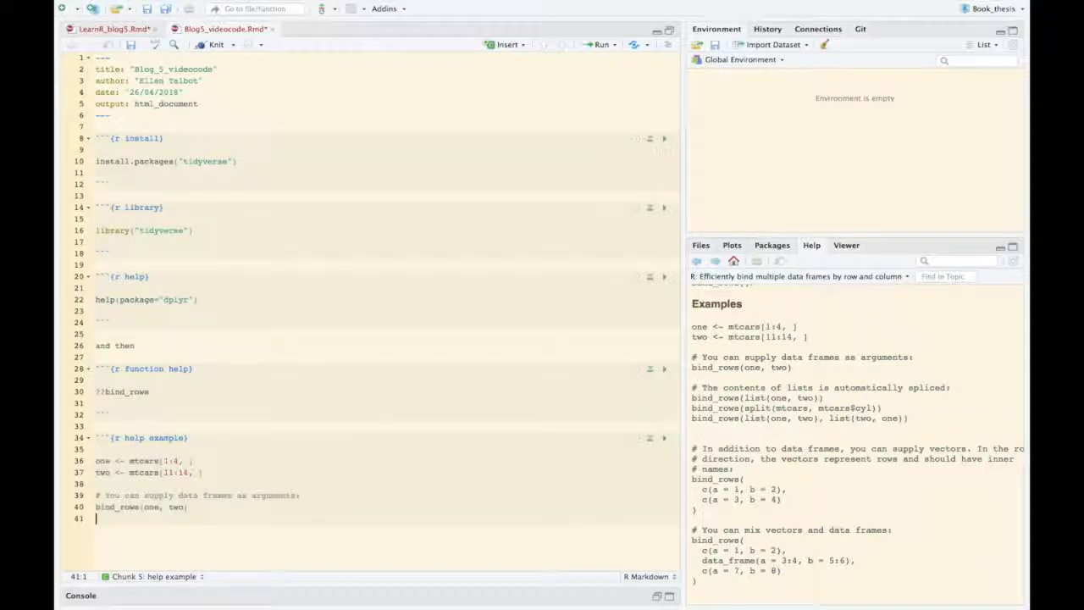
{"action": "type", "text": "```"}
{"action": "left_click", "coordinate": [387, 506]}
{"action": "type", "text": " -> TBH"}
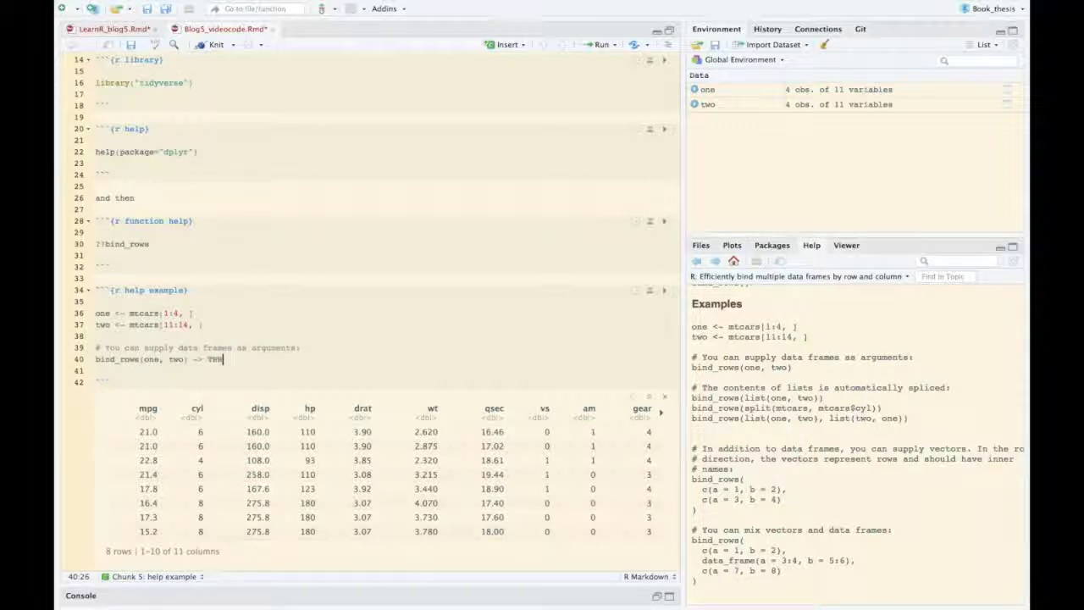
{"action": "type", "text": "EE"}
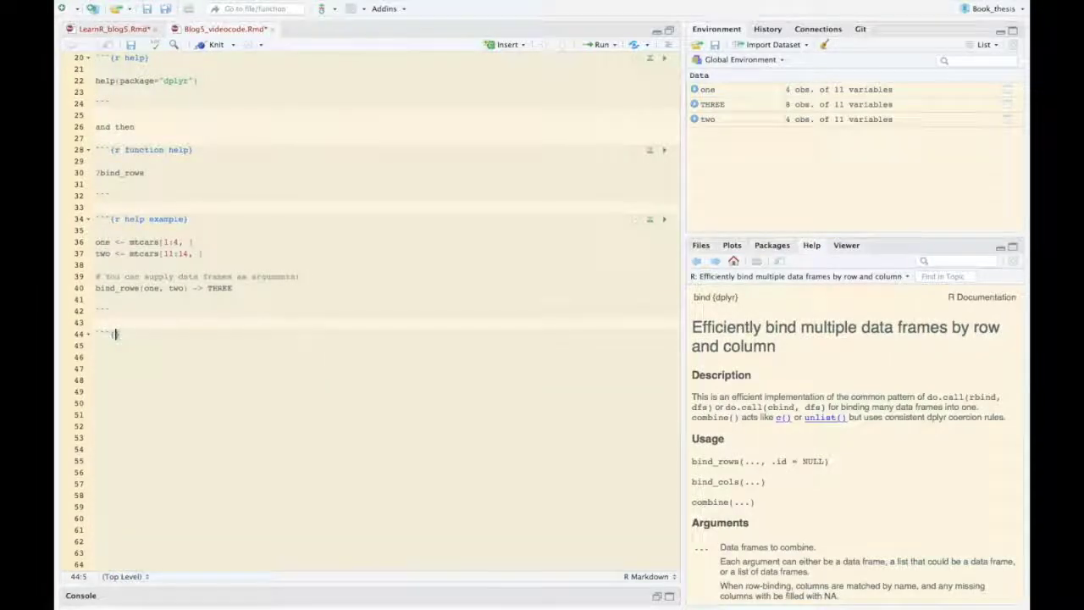
{"action": "type", "text": "r"}
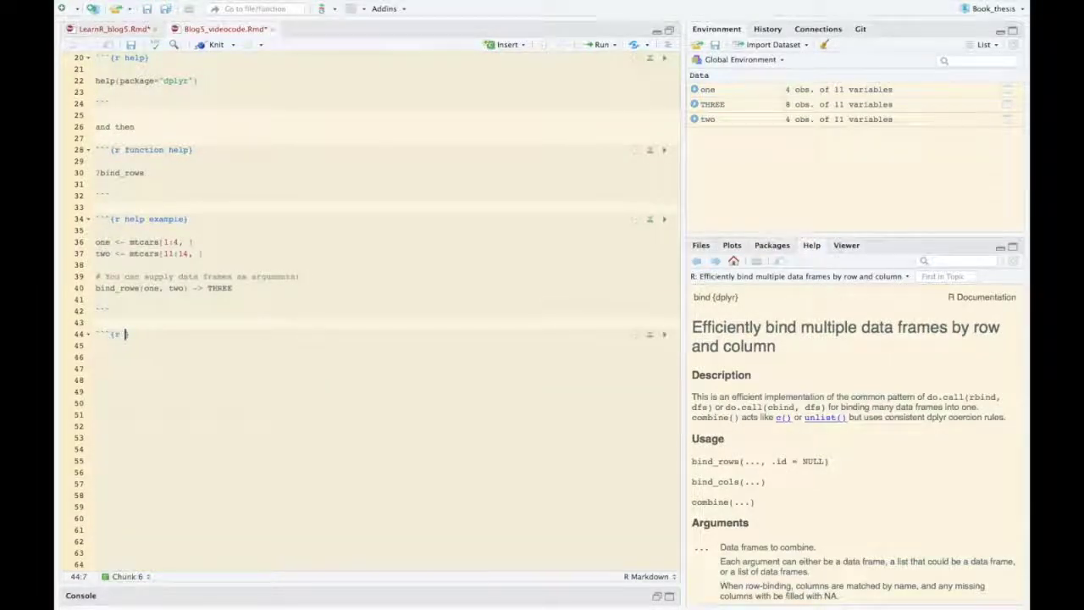
Write a 'functions' chunk printing Sys.Date and a 'length' chunk printing length, and run both
{"action": "type", "text": "functions}"}
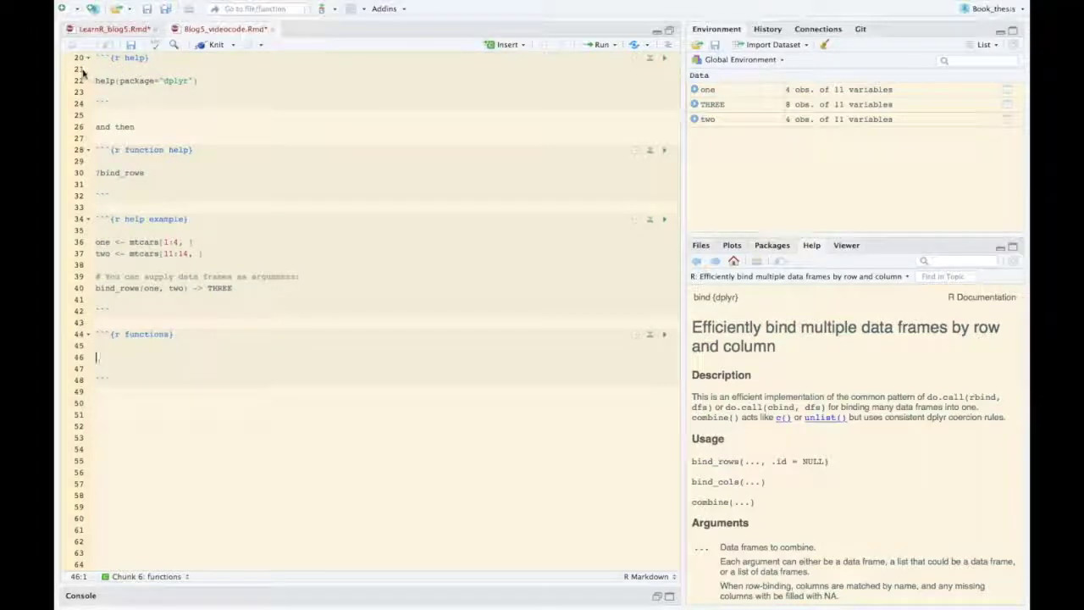
{"action": "type", "text": "$"}
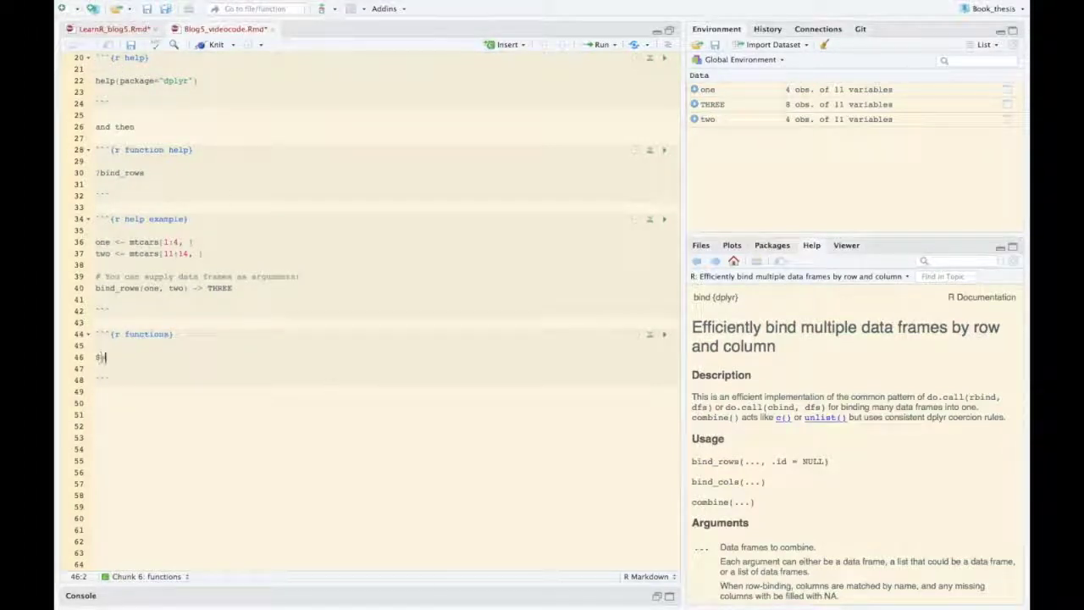
{"action": "type", "text": "Sys.Date"}
{"action": "type", "text": "length"}
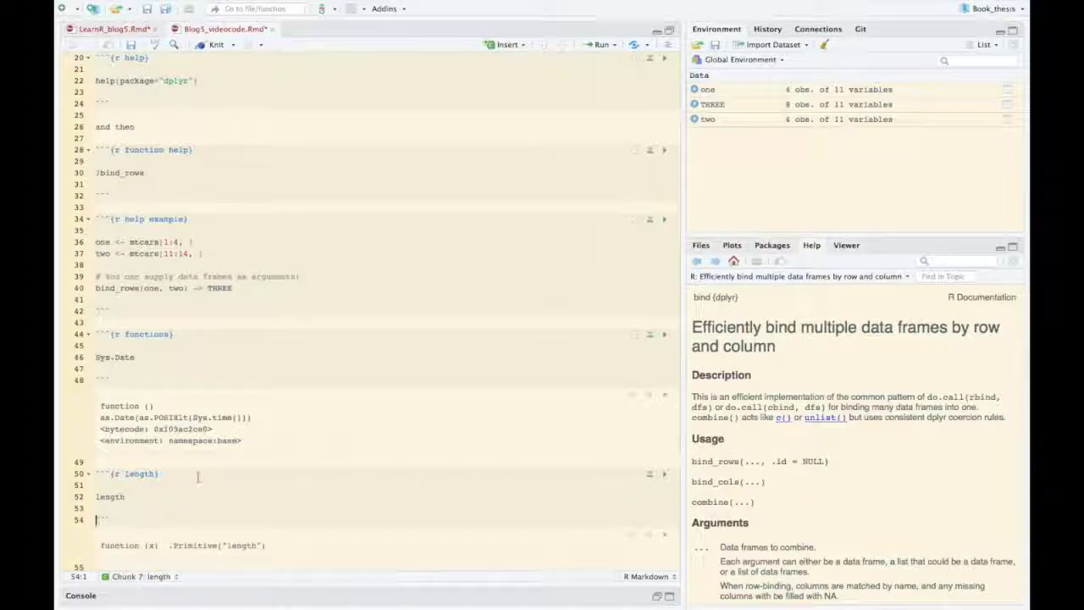
{"action": "scroll", "scroll_direction": "down", "scroll_amount": 3}
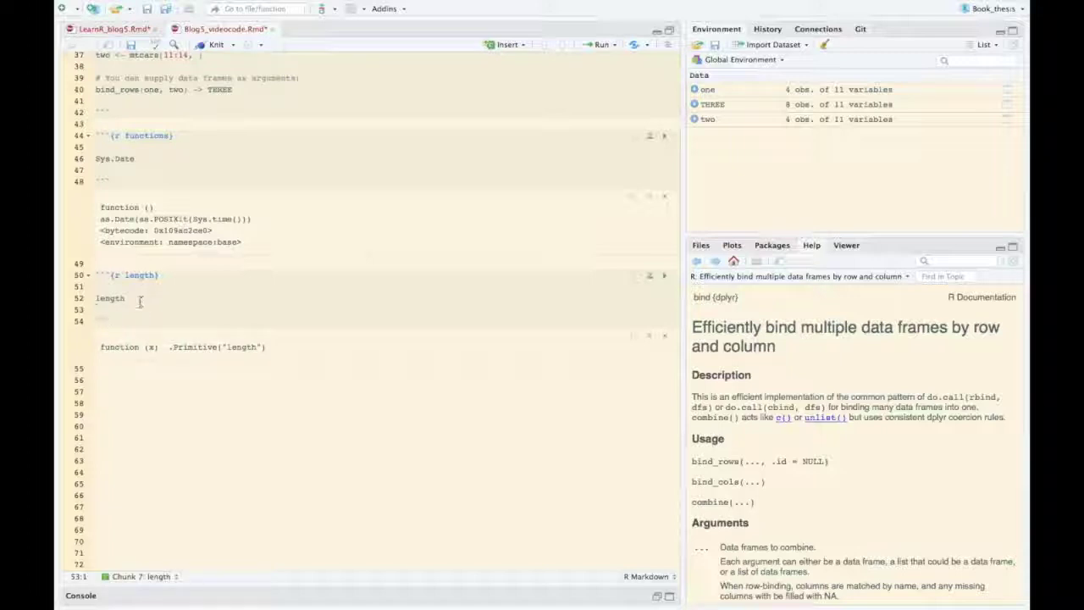
Add length(THREE) to the length chunk, run it to get 11, and start a 'head' chunk
{"action": "left_click", "coordinate": [122, 298]}
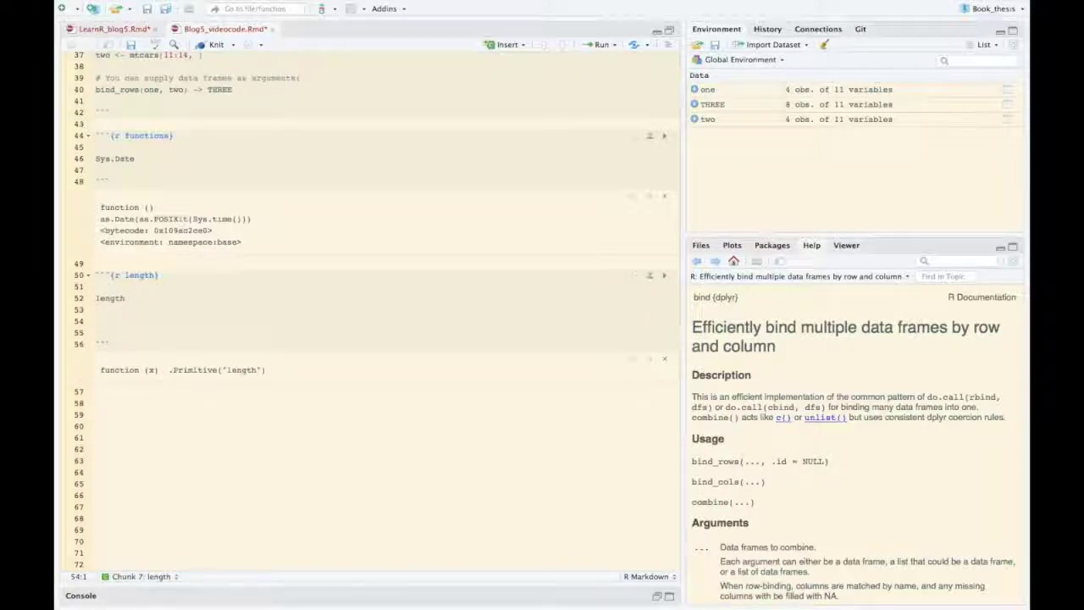
{"action": "type", "text": "length("}
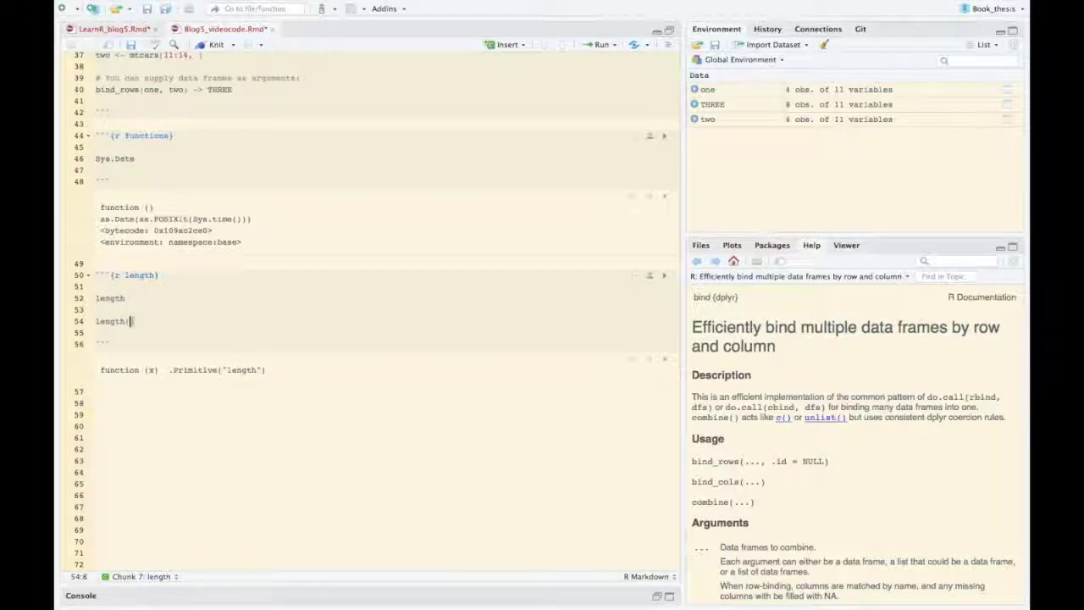
{"action": "type", "text": "THREE"}
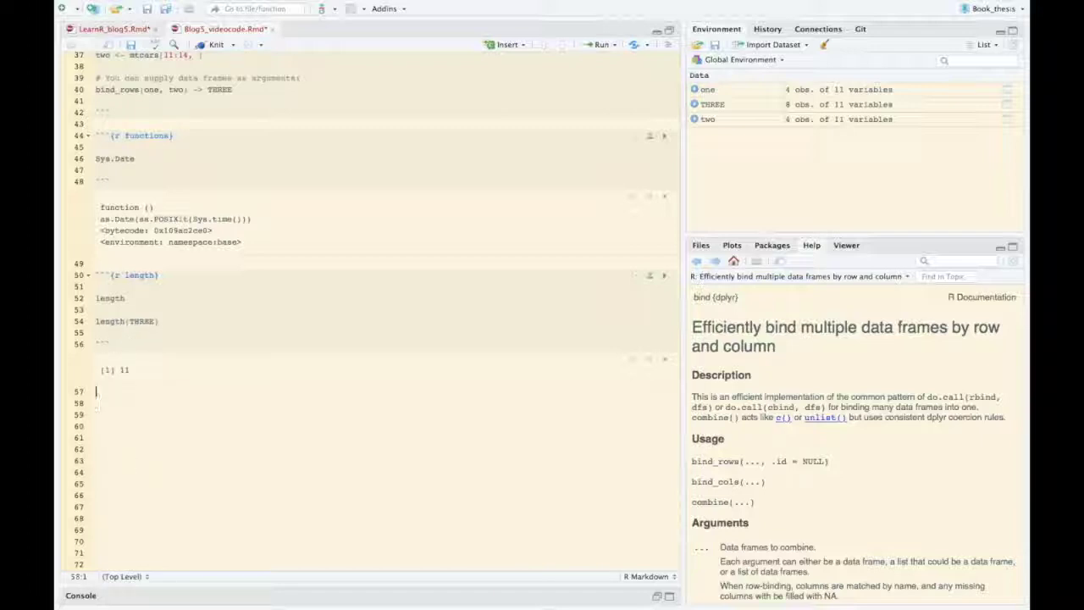
{"action": "type", "text": "```{r head"}
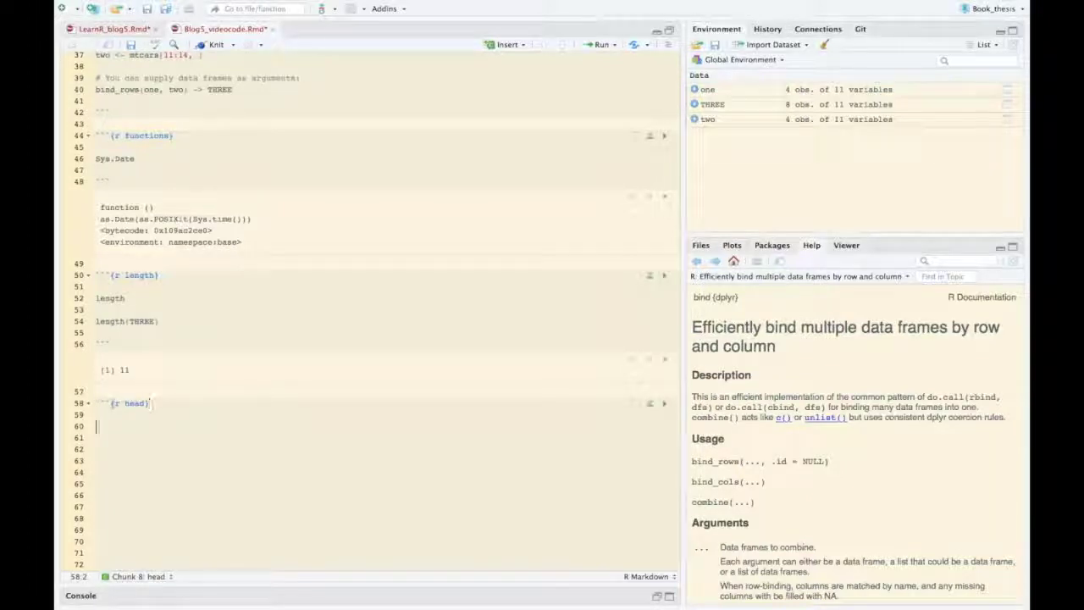
Make the head chunk print head and head(THREE, 5), run it, then start an rnorm chunk
{"action": "type", "text": "head"}
{"action": "left_click", "coordinate": [385, 449]}
{"action": "type", "text": "```"}
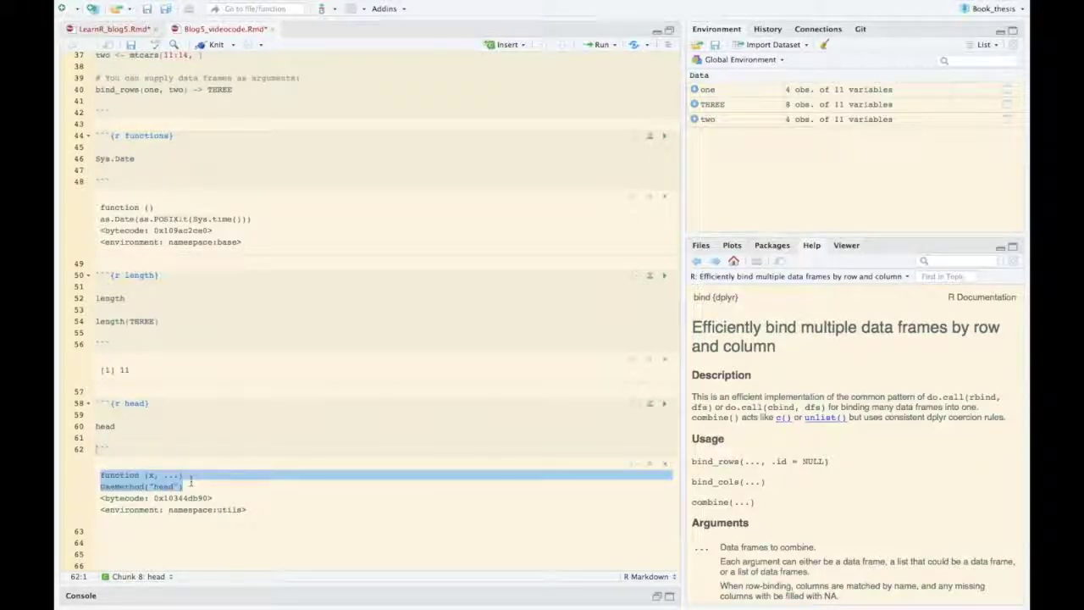
{"action": "type", "text": "head:"}
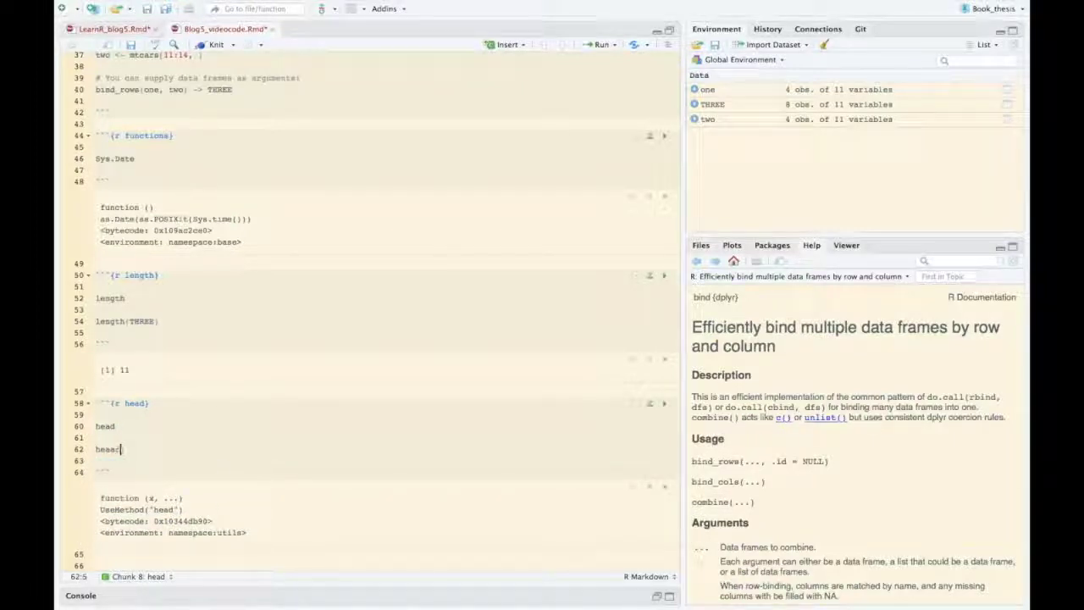
{"action": "type", "text": "("}
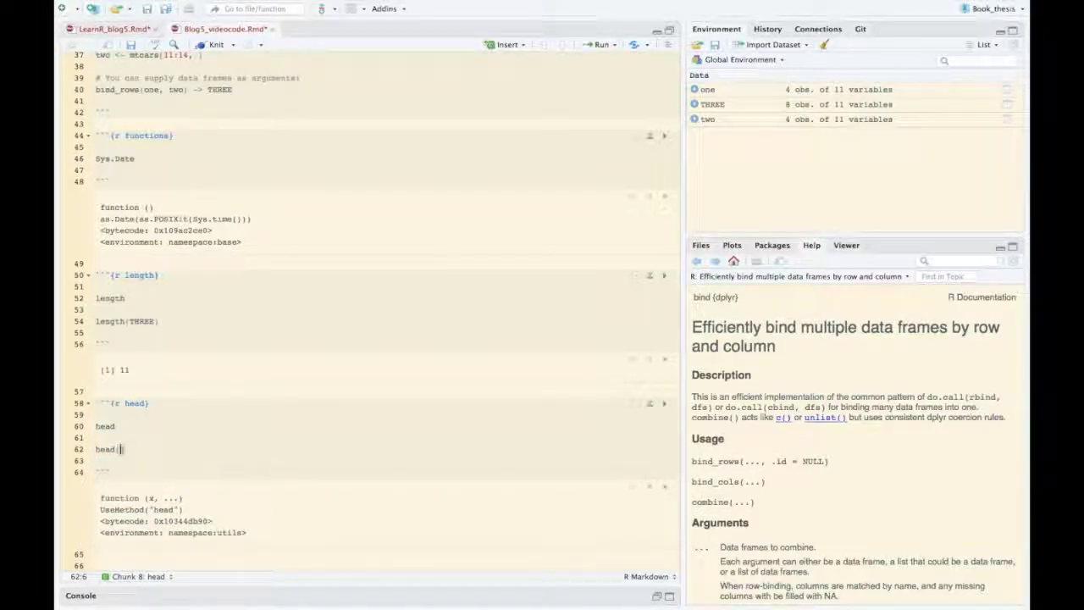
{"action": "type", "text": "THREE, 5"}
{"action": "left_click", "coordinate": [384, 565]}
{"action": "type", "text": "```{r "}
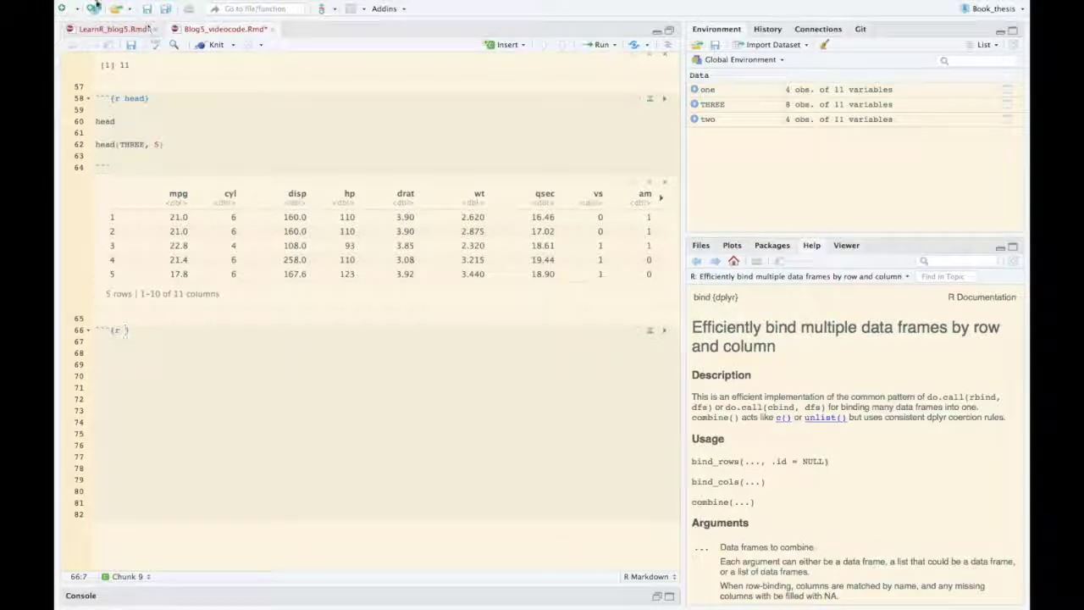
{"action": "type", "text": "rb"}
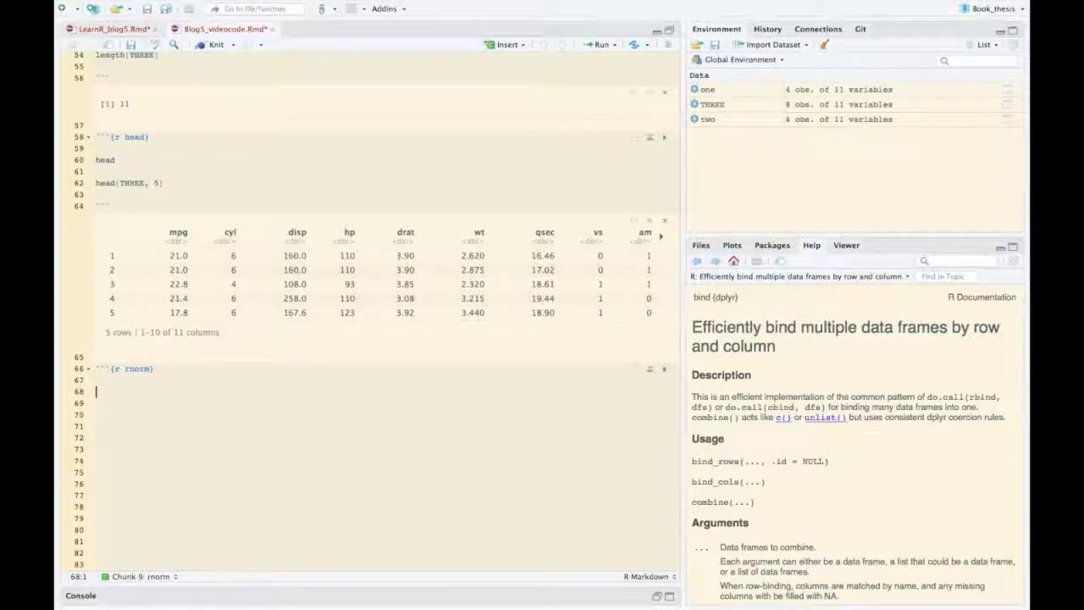
Fill the rnorm chunk with rnorm and rnorm(n=10) drawing 10 random values
{"action": "type", "text": "rnorm"}
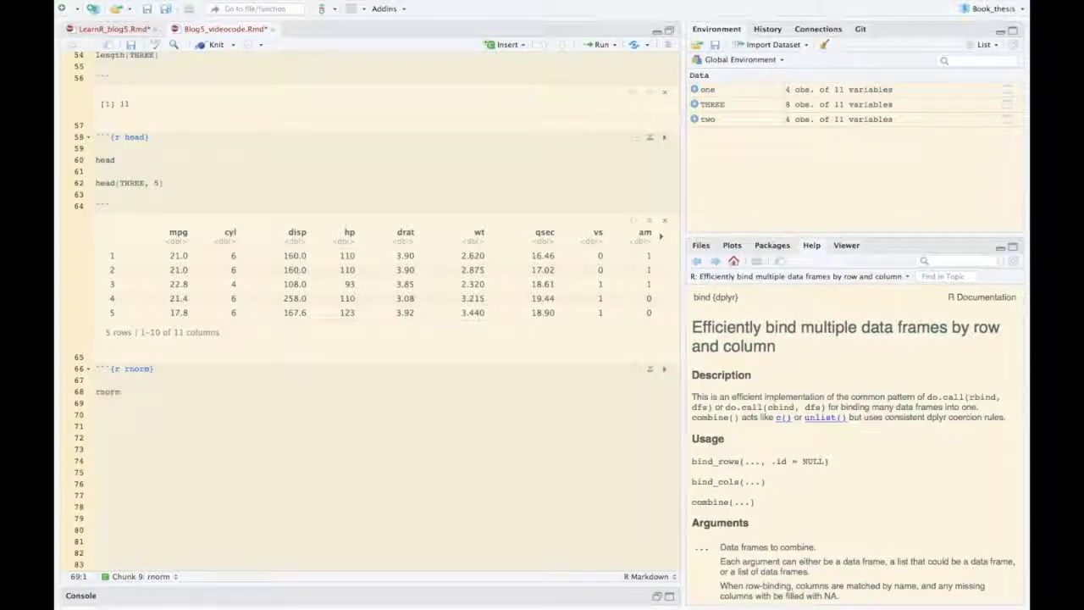
{"action": "type", "text": "```"}
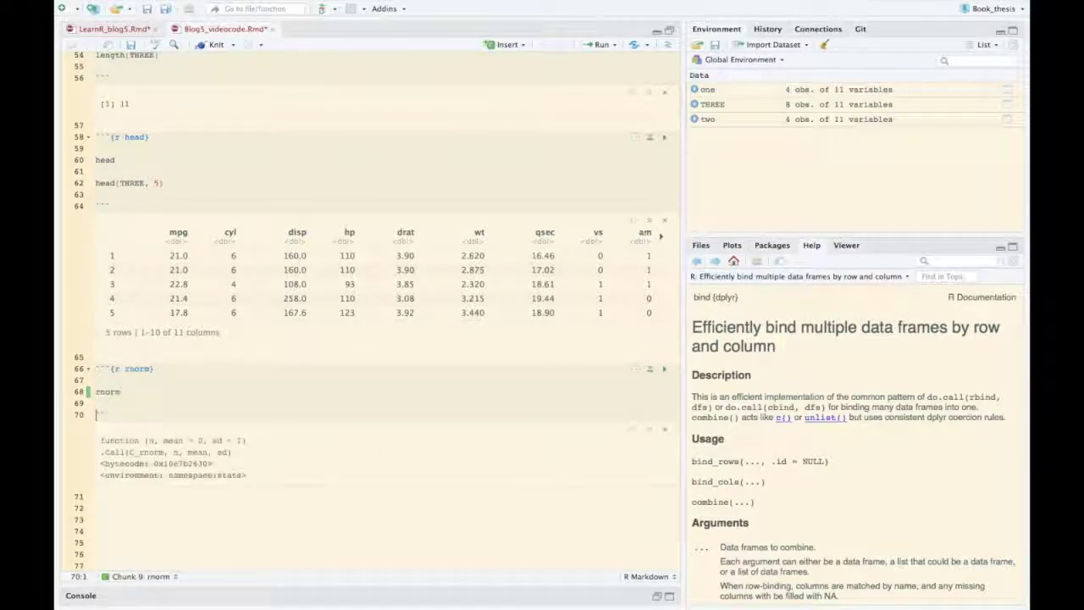
{"action": "left_click_drag", "start_coordinate": [163, 441], "coordinate": [244, 441]}
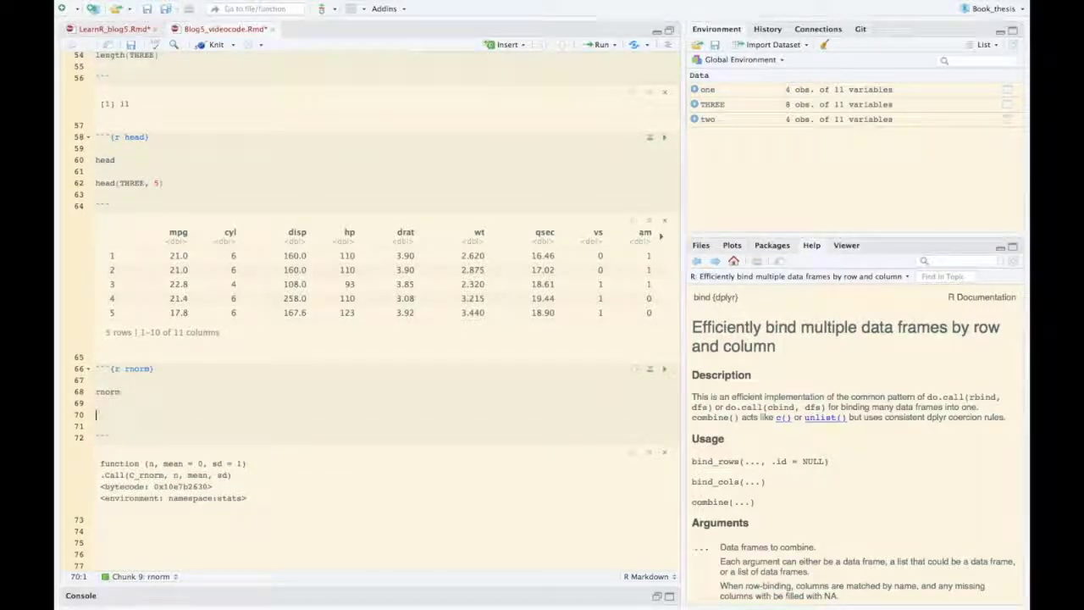
{"action": "type", "text": "rnorm"}
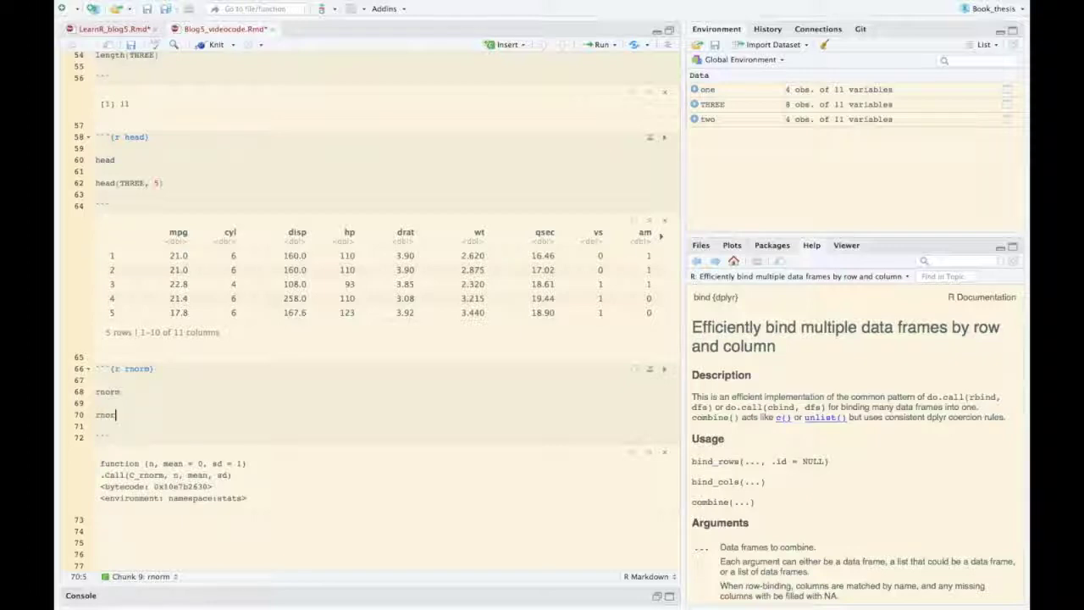
{"action": "type", "text": "(n="}
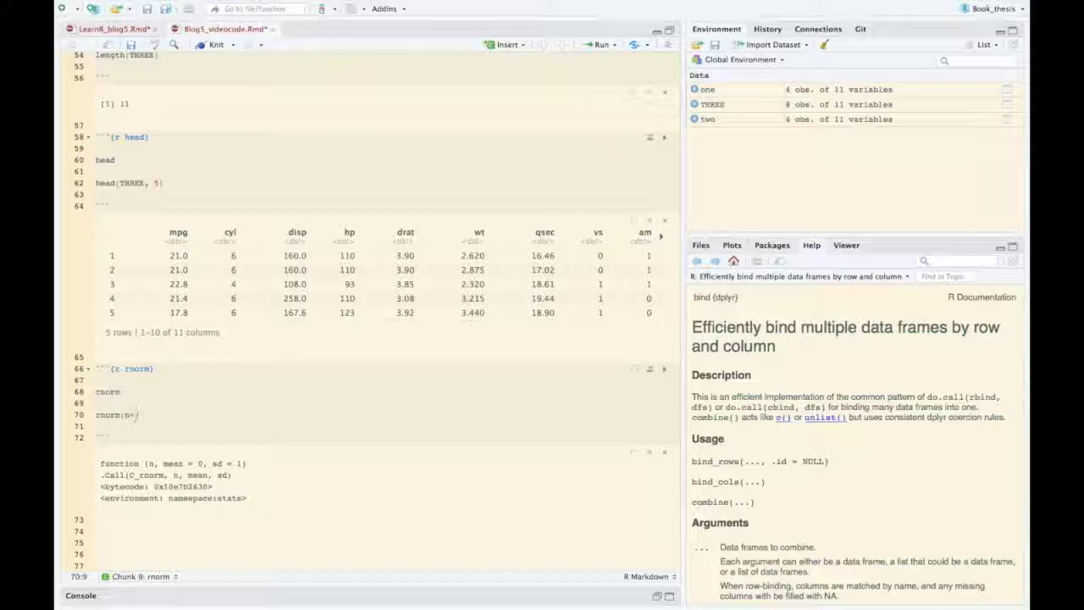
{"action": "type", "text": "=10"}
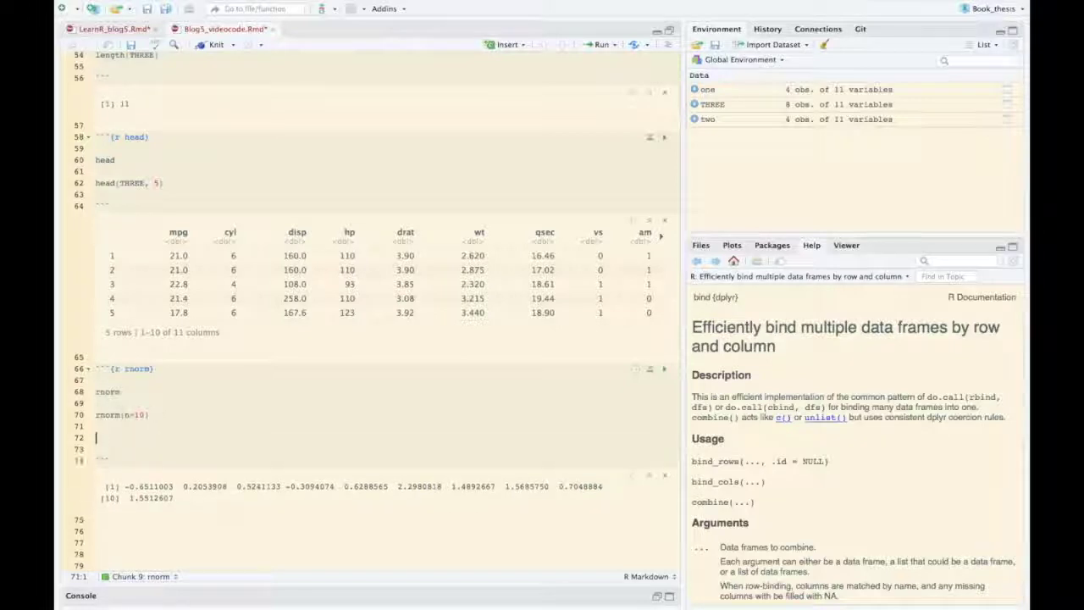
Add rnorm(n=5, mean = 2, sd = 7), run the examples and start another chunk
{"action": "type", "text": "rnorm(n="}
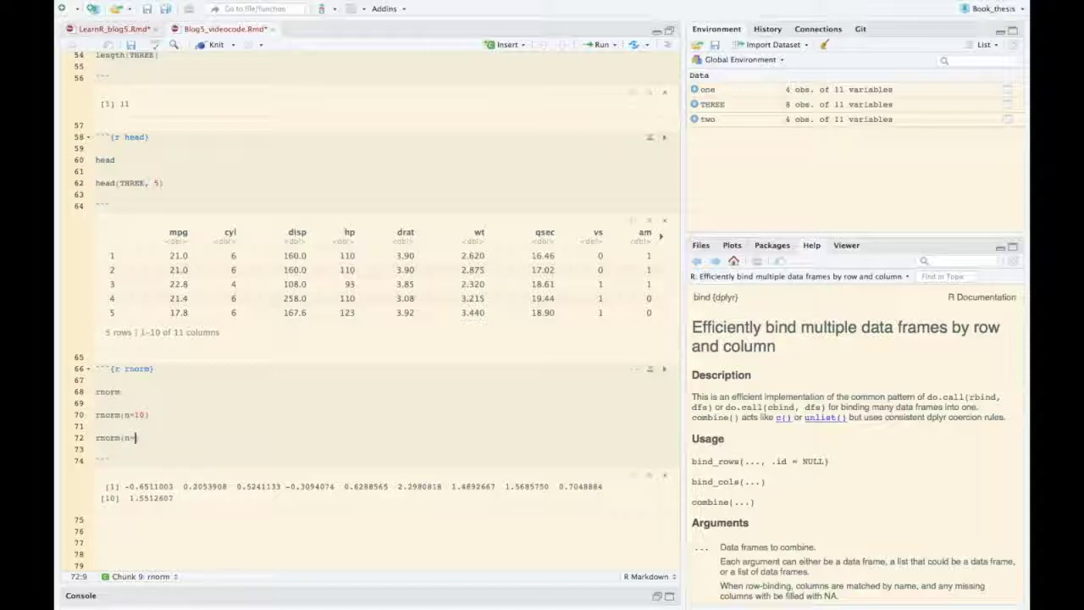
{"action": "type", "text": "5,"}
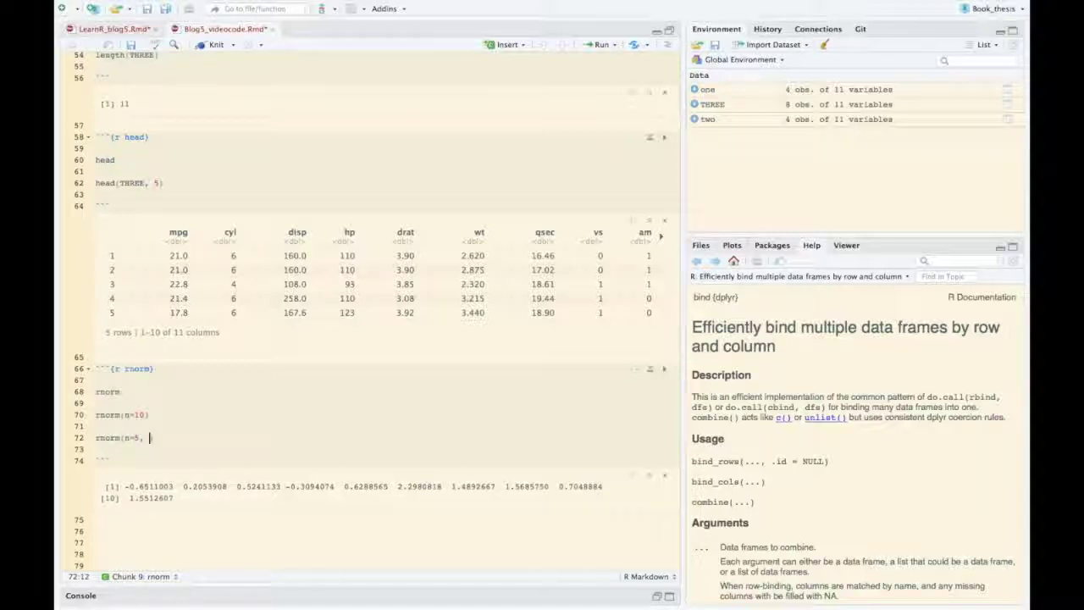
{"action": "type", "text": "mean ="}
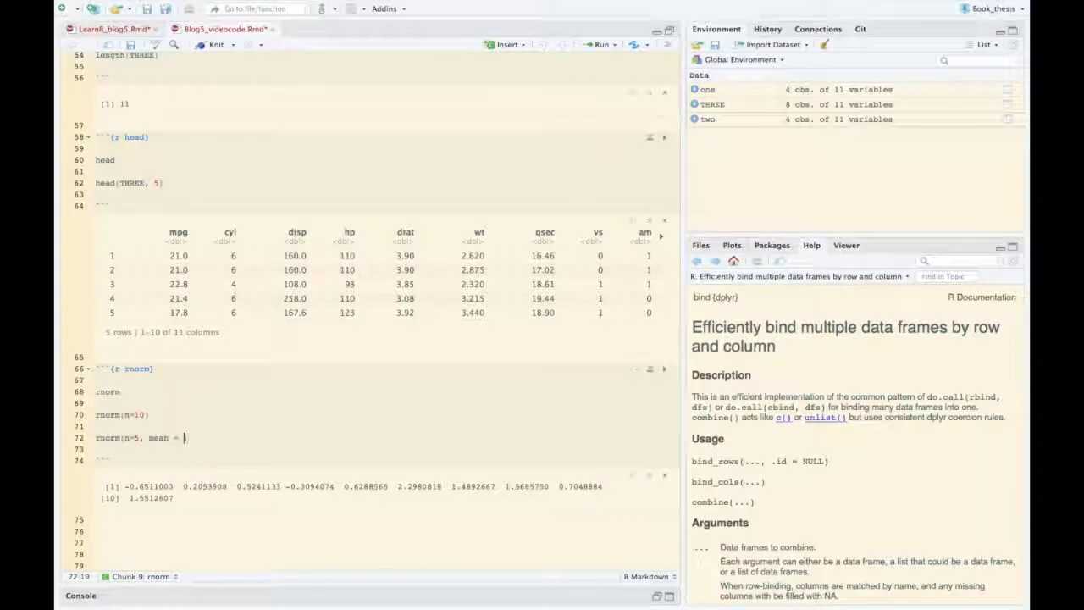
{"action": "type", "text": "2,"}
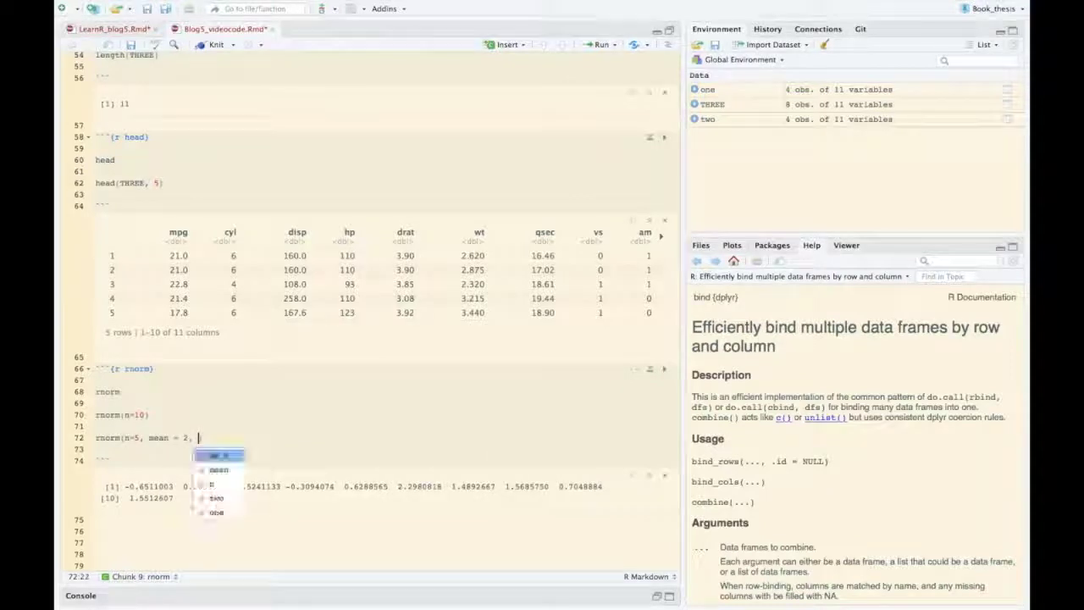
{"action": "type", "text": "sd ="}
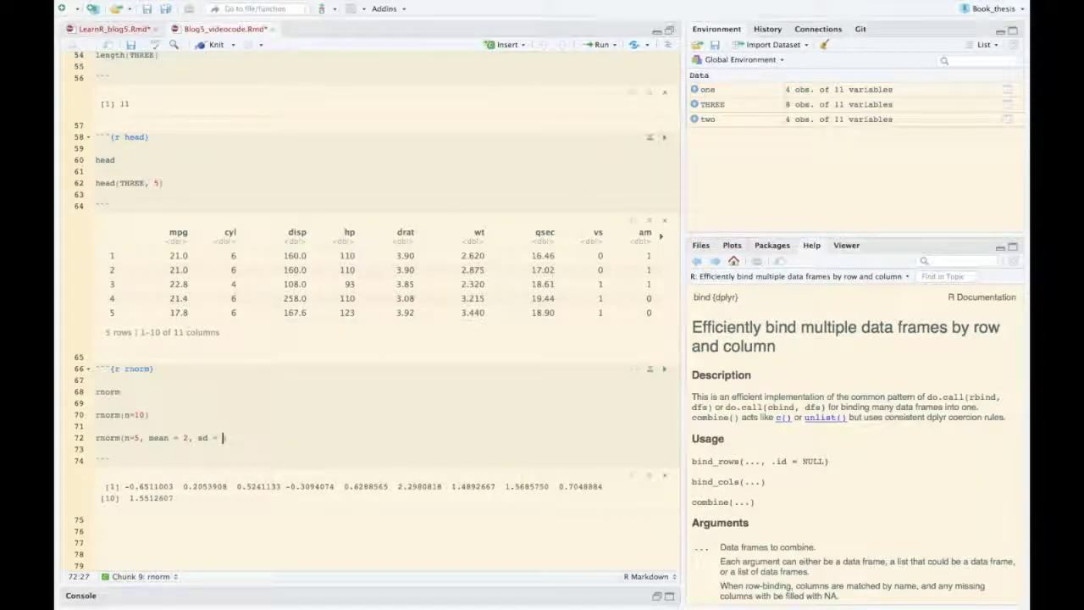
{"action": "type", "text": "7)"}
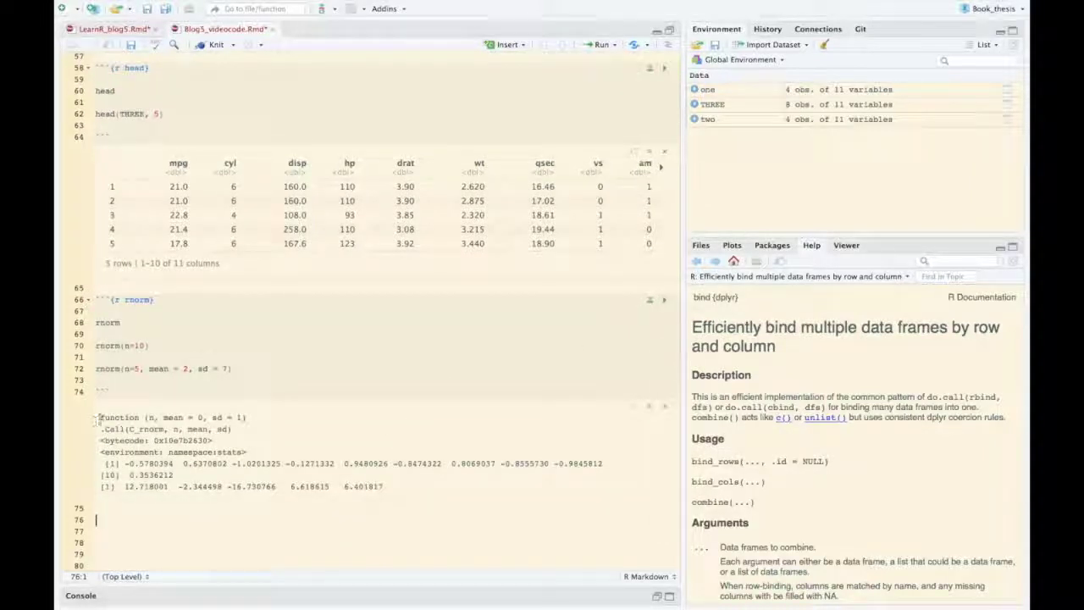
{"action": "triple_click", "coordinate": [170, 417]}
{"action": "type", "text": "```"}
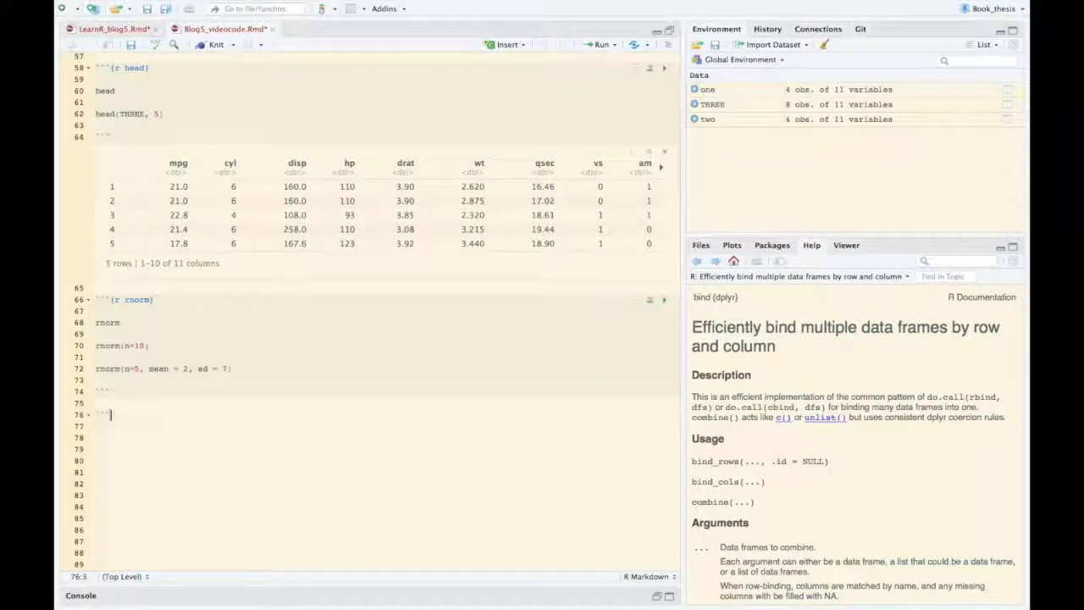
Add a {r sum} chunk running sum and sum(1:5, 7, pi), with a note on argument names
{"action": "type", "text": "{r su"}
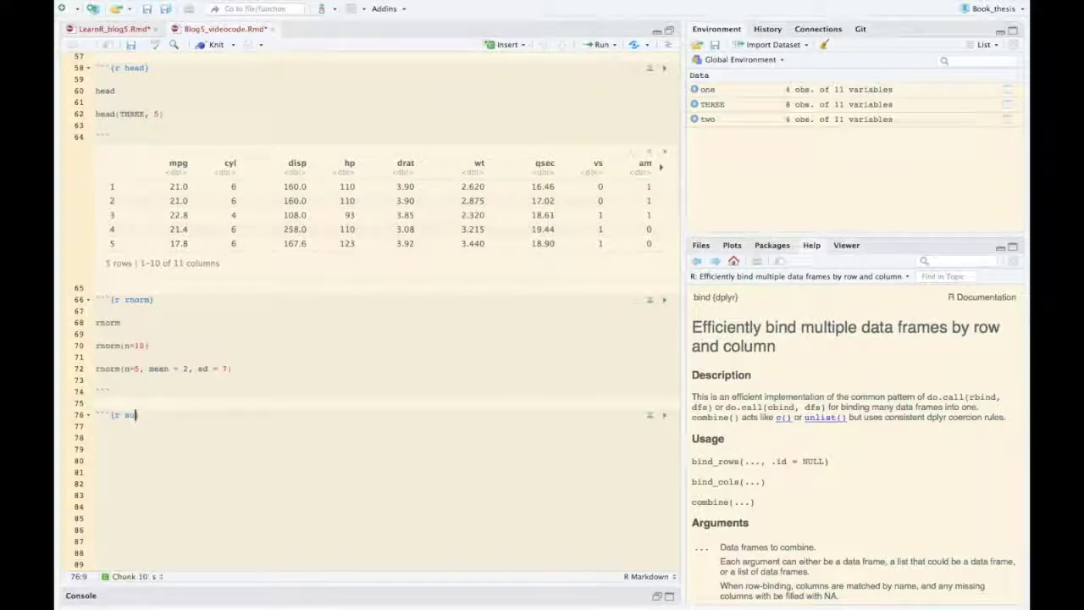
{"action": "type", "text": "um"}
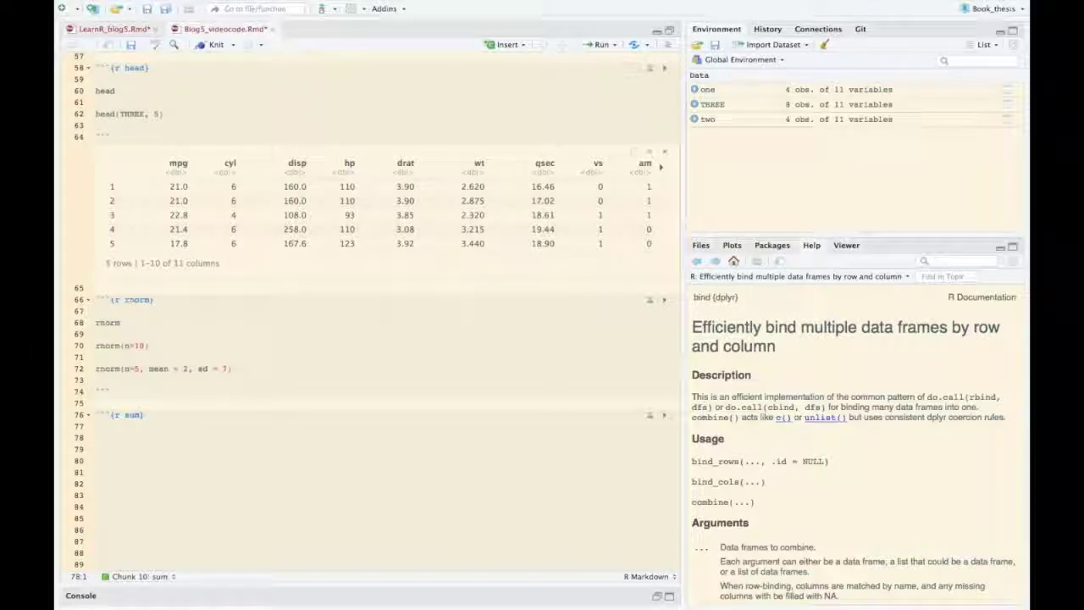
{"action": "type", "text": "sum"}
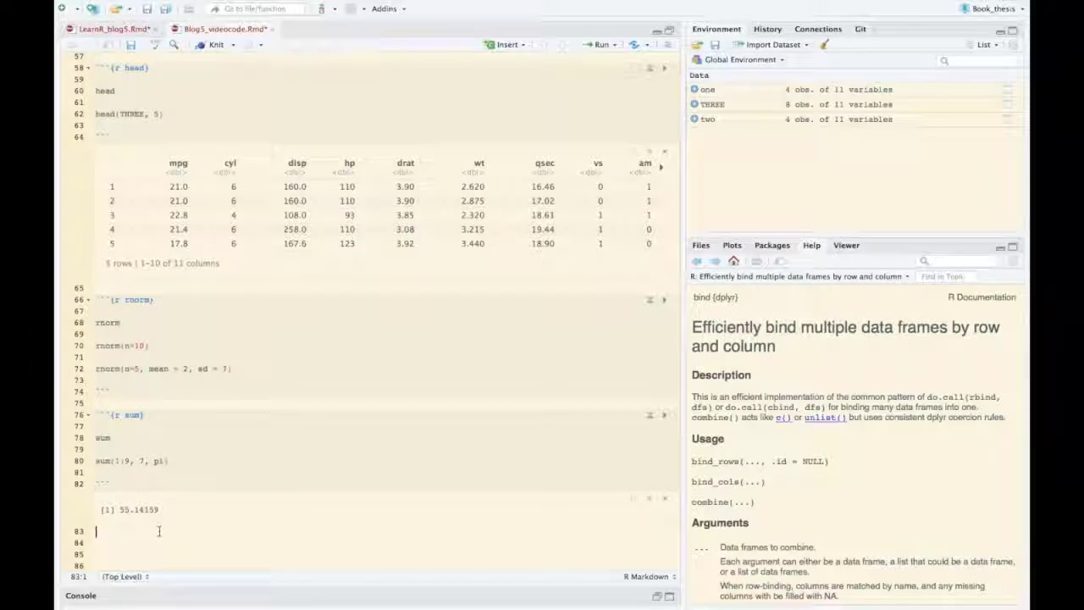
{"action": "type", "text": "```{"}
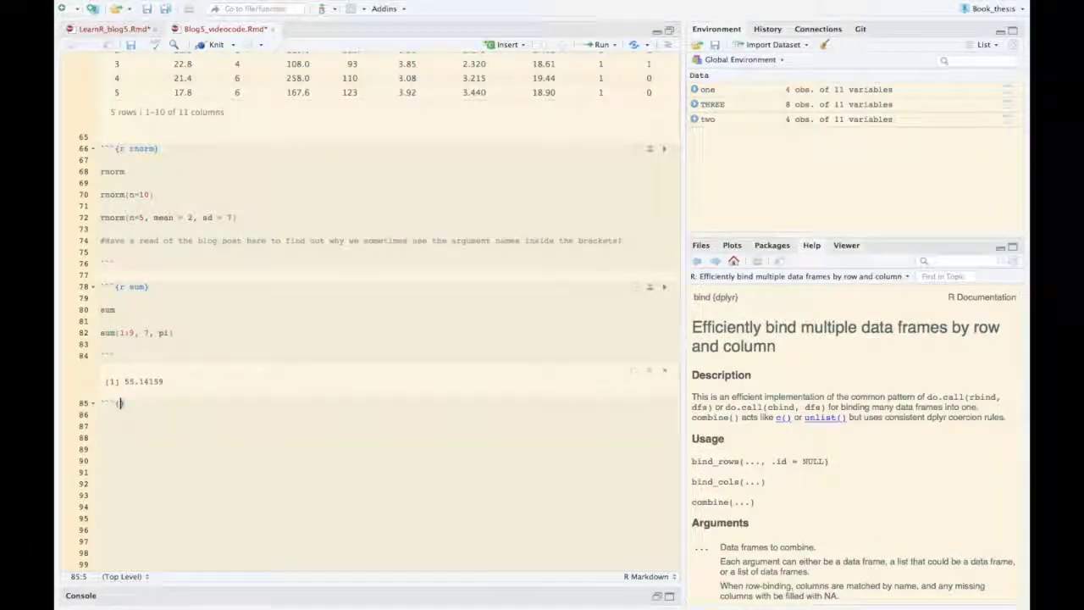
{"action": "type", "text": "r"}
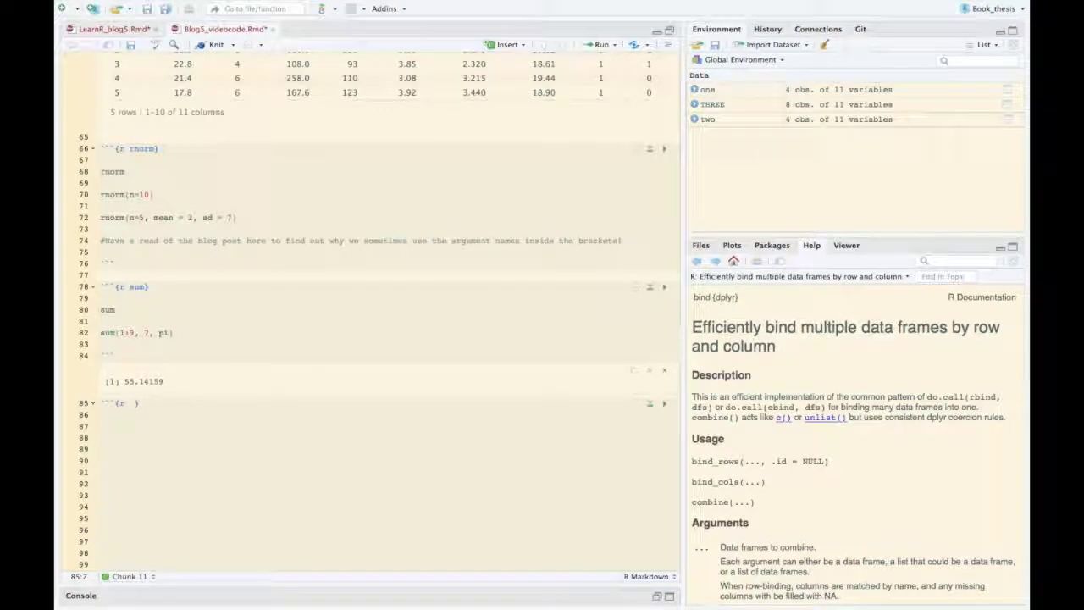
Add a {r predict} chunk fitting lm on iris and predicting row 1, then 'Happy coding'
{"action": "type", "text": "predict"}
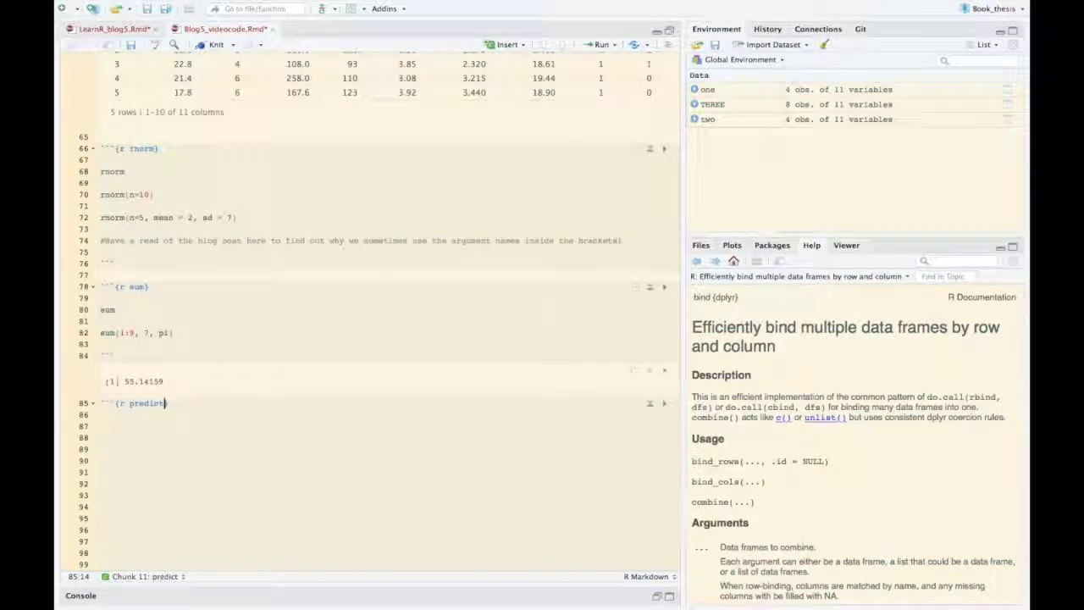
{"action": "type", "text": "predict"}
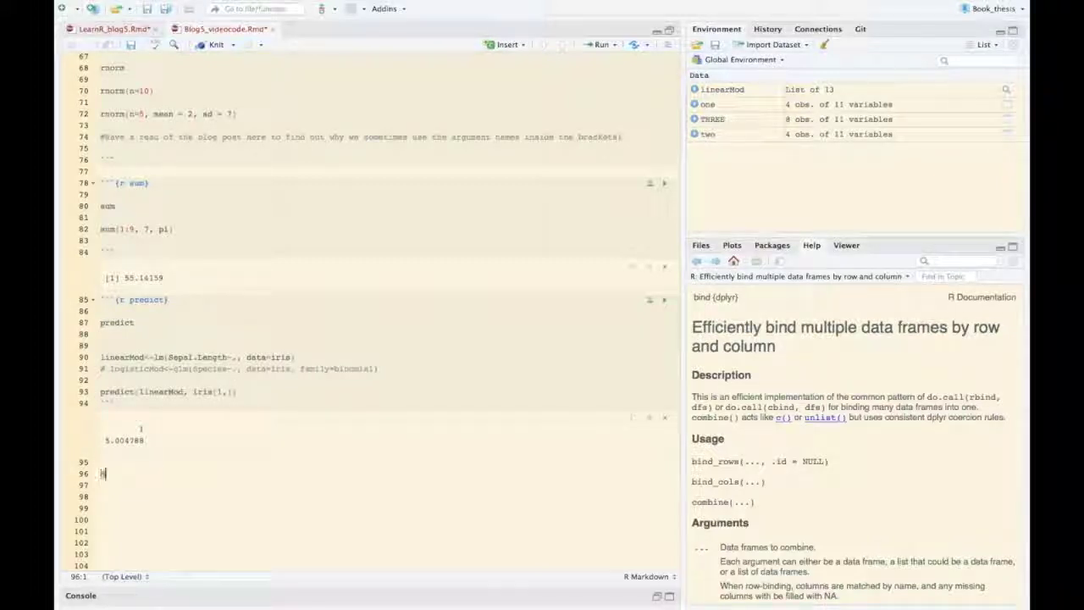
{"action": "type", "text": "Happy"}
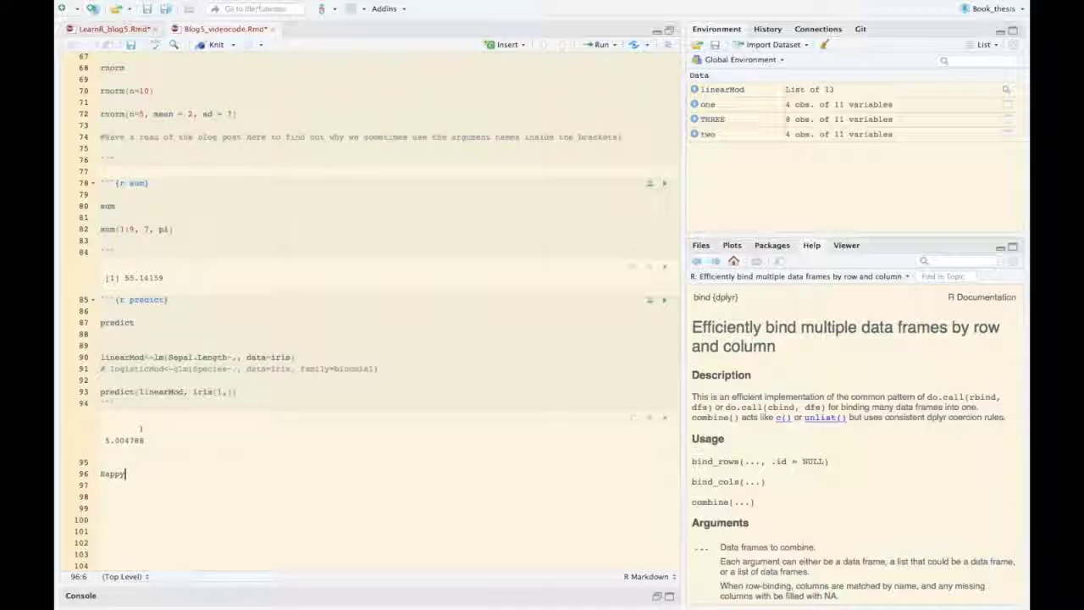
{"action": "type", "text": "coding"}
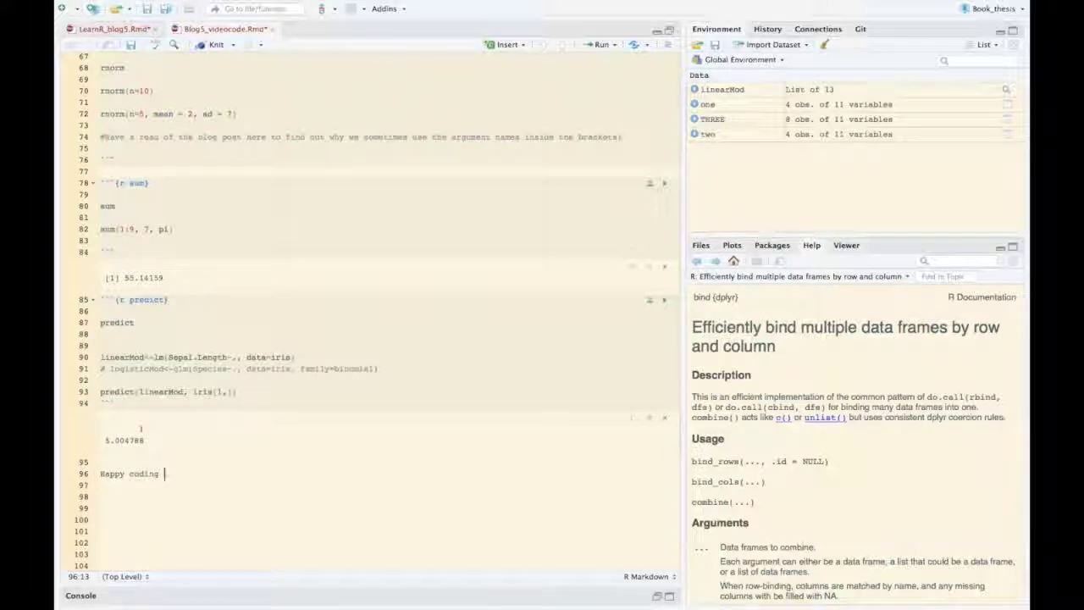